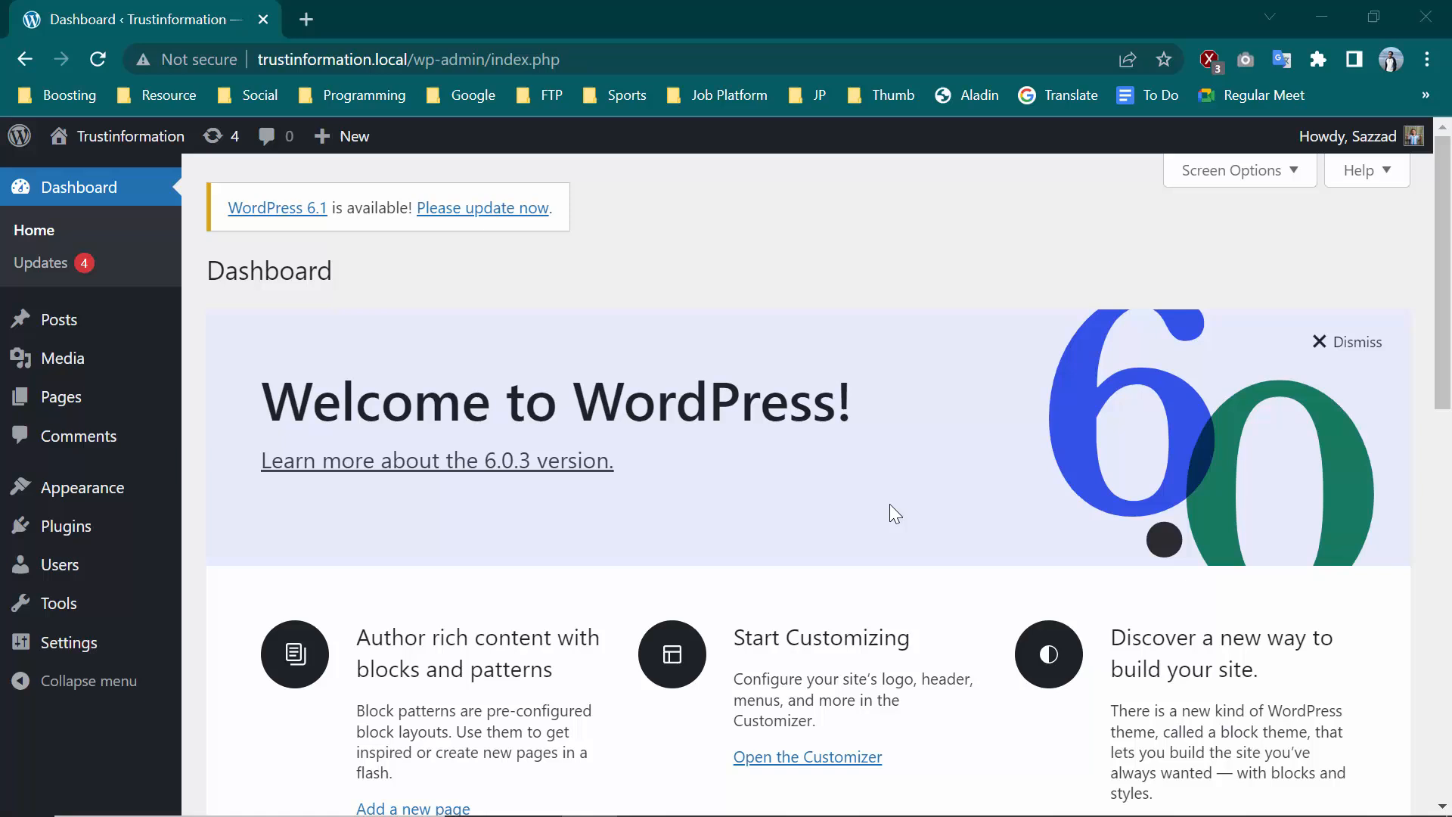
pyautogui.moveTo(58, 319)
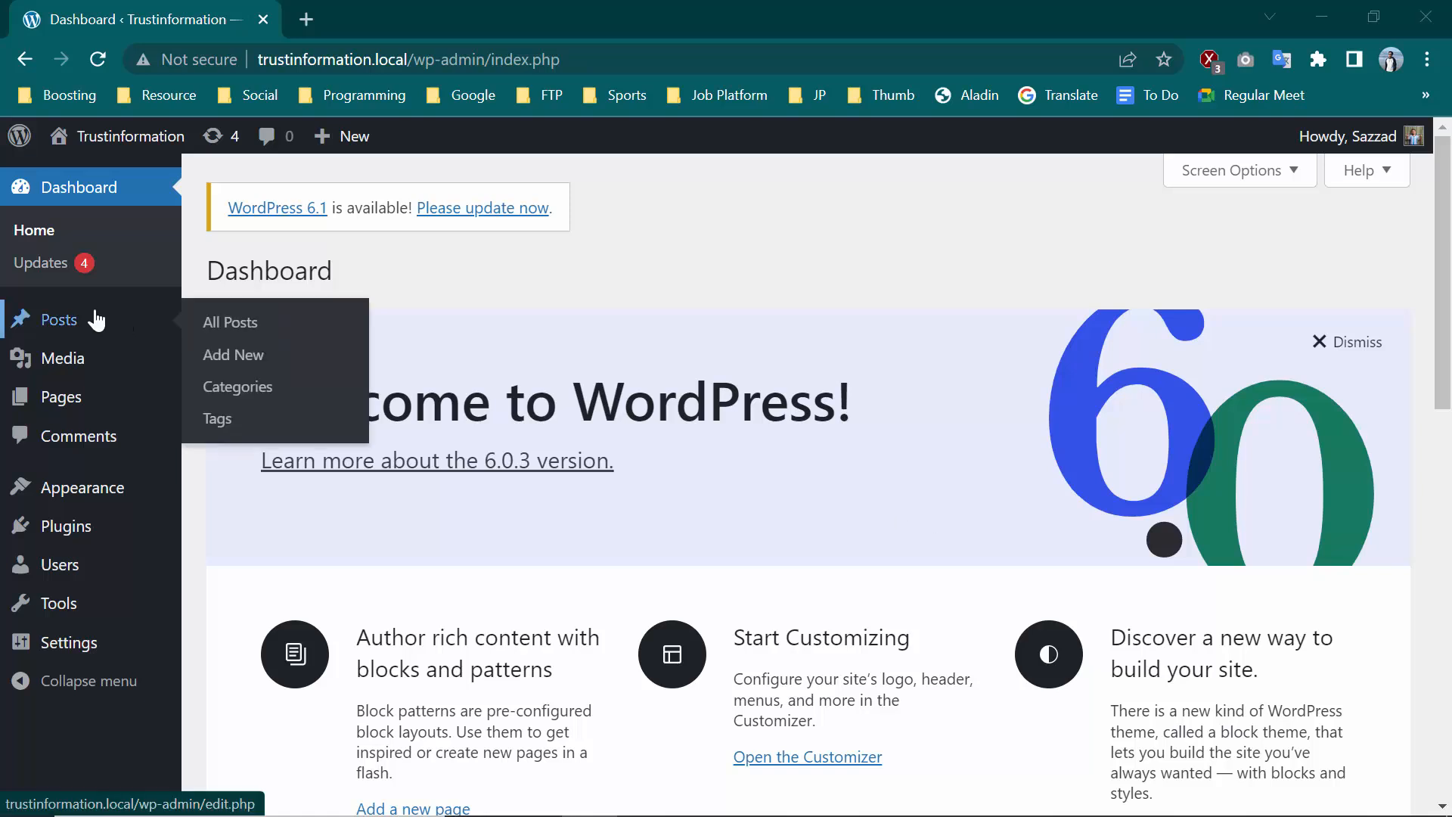
pyautogui.moveTo(145, 334)
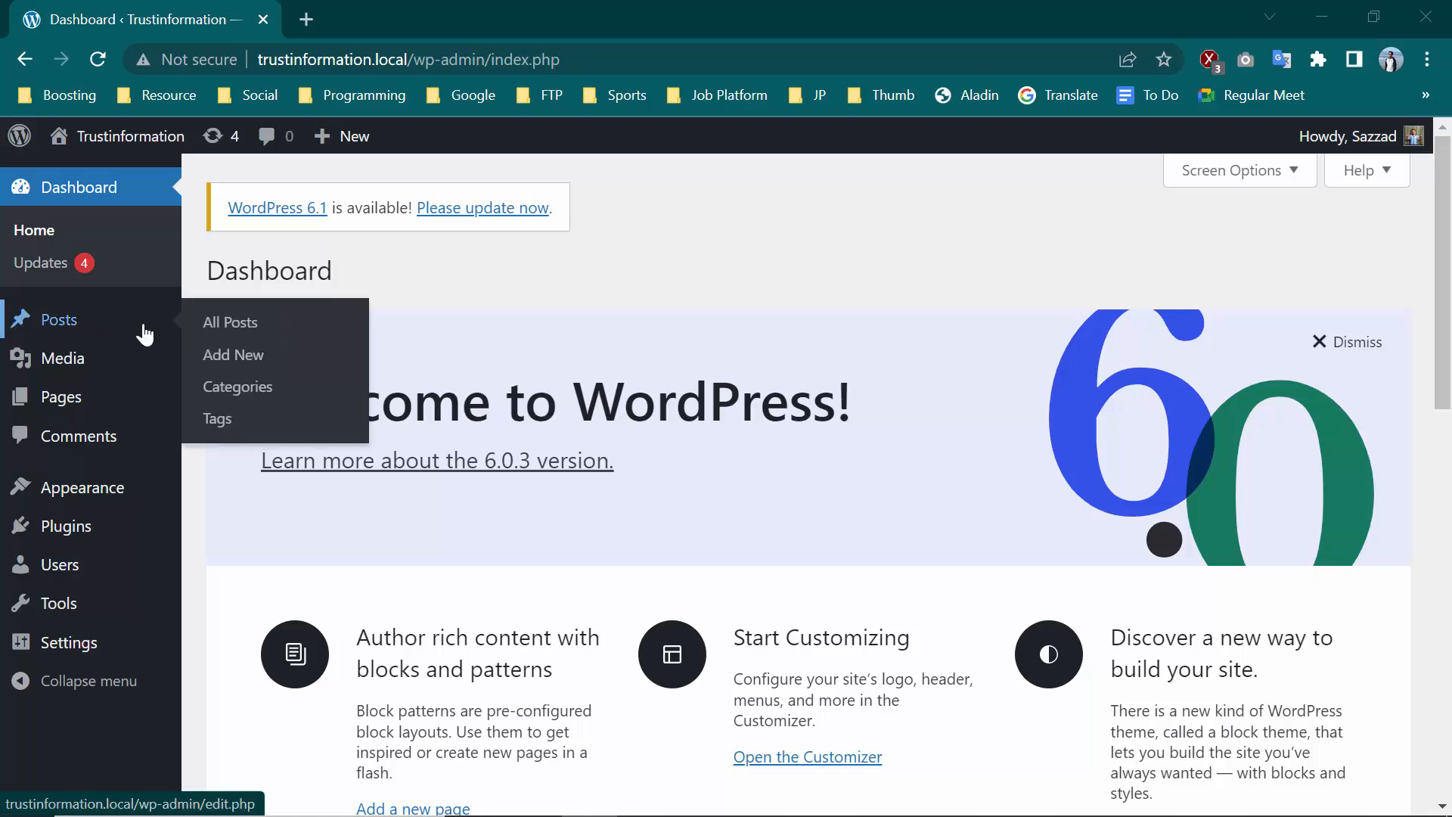
# Step: Open Posts > Add New and scroll past the Publish, Categories and Tags boxes
pyautogui.click(234, 355)
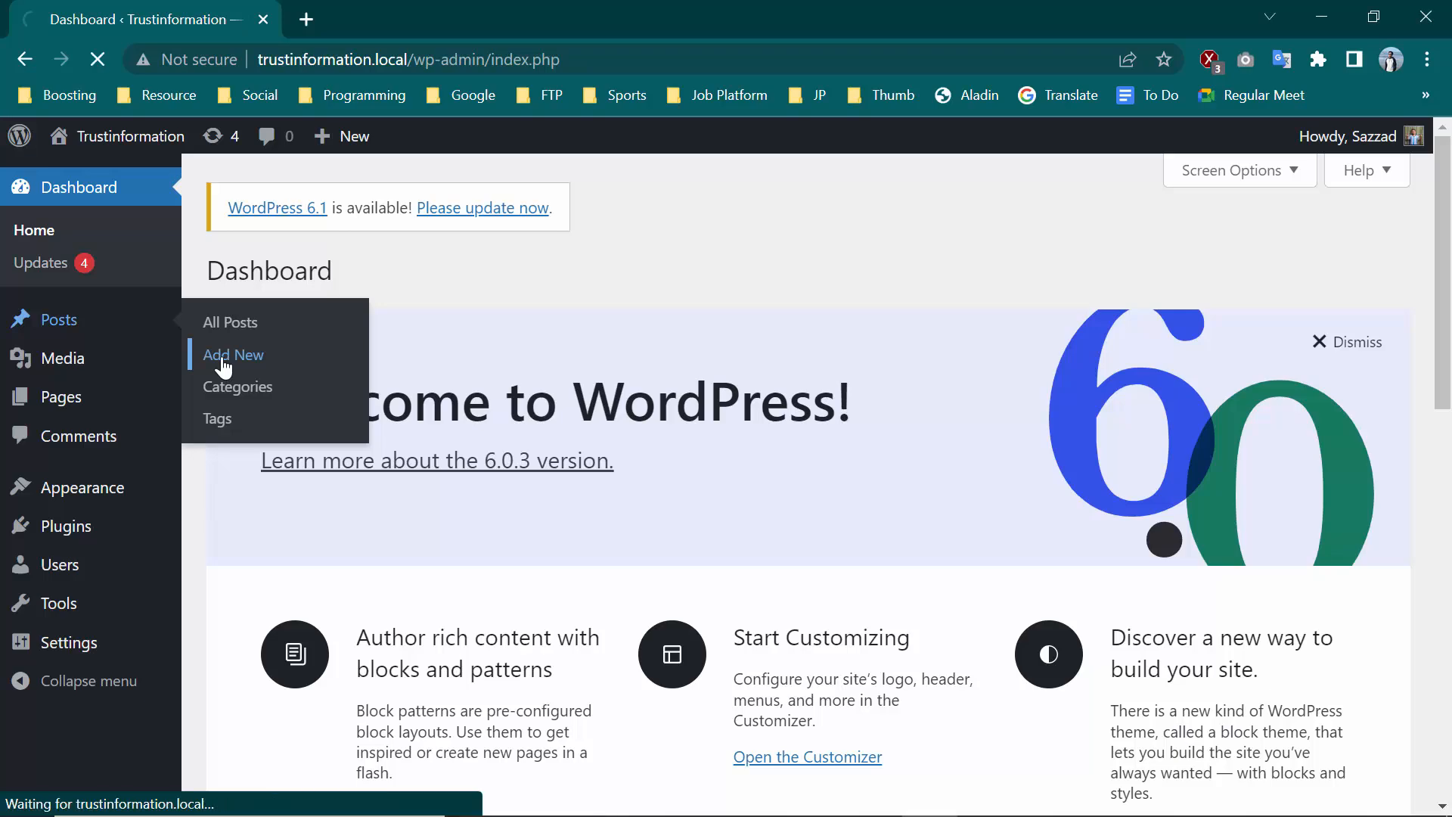
pyautogui.click(233, 354)
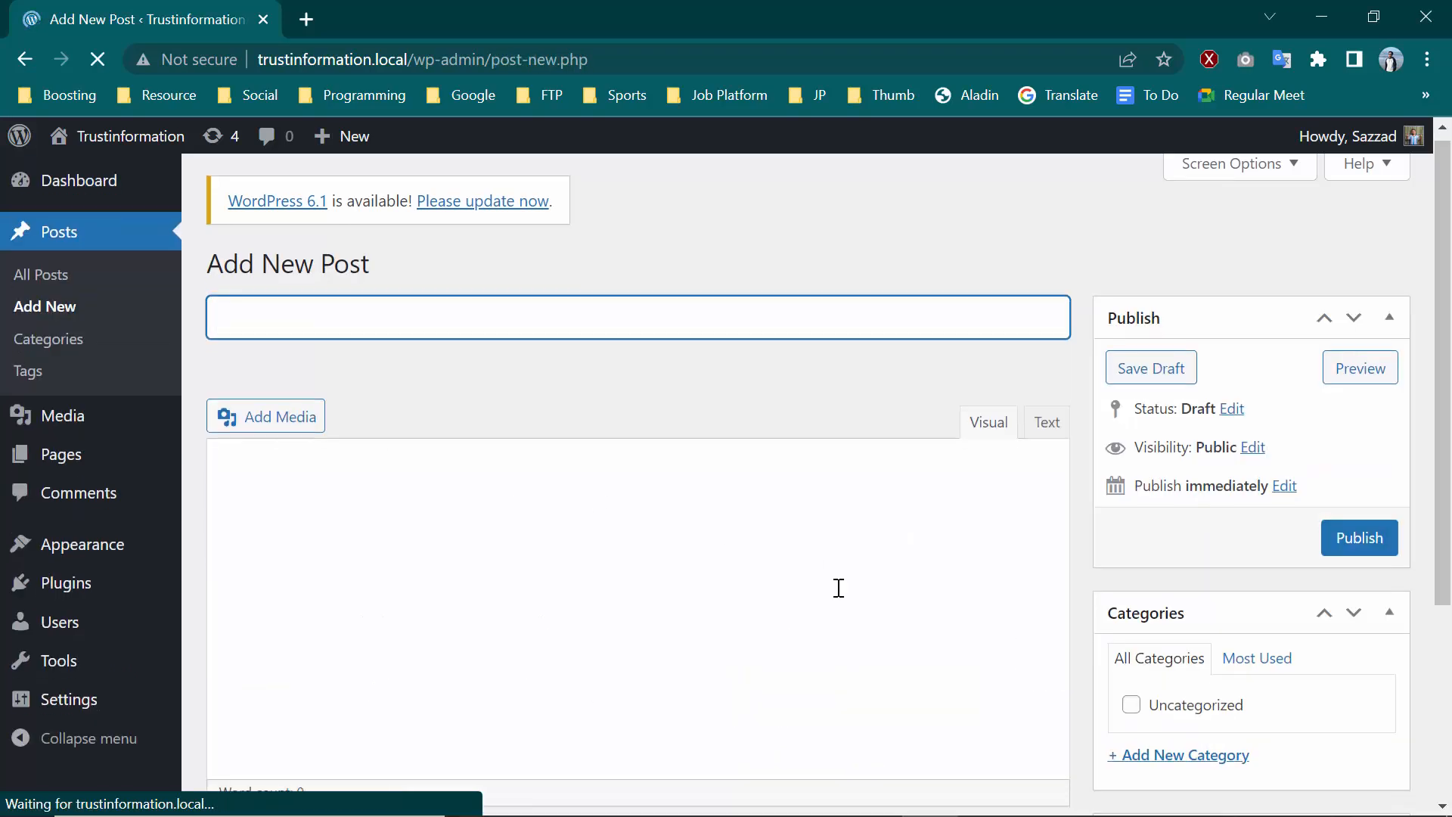
pyautogui.scroll(-3)
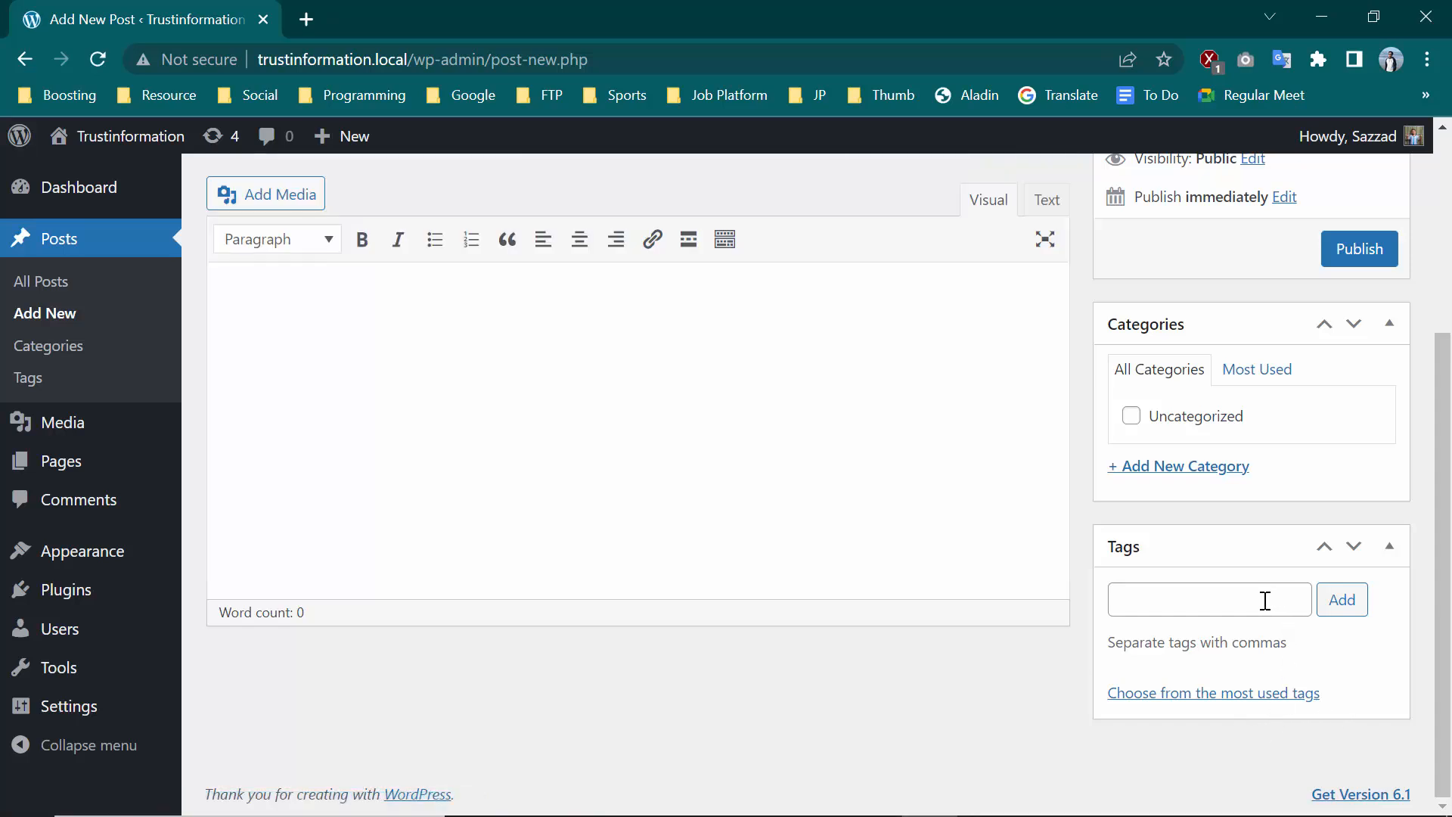
pyautogui.moveTo(1254, 713)
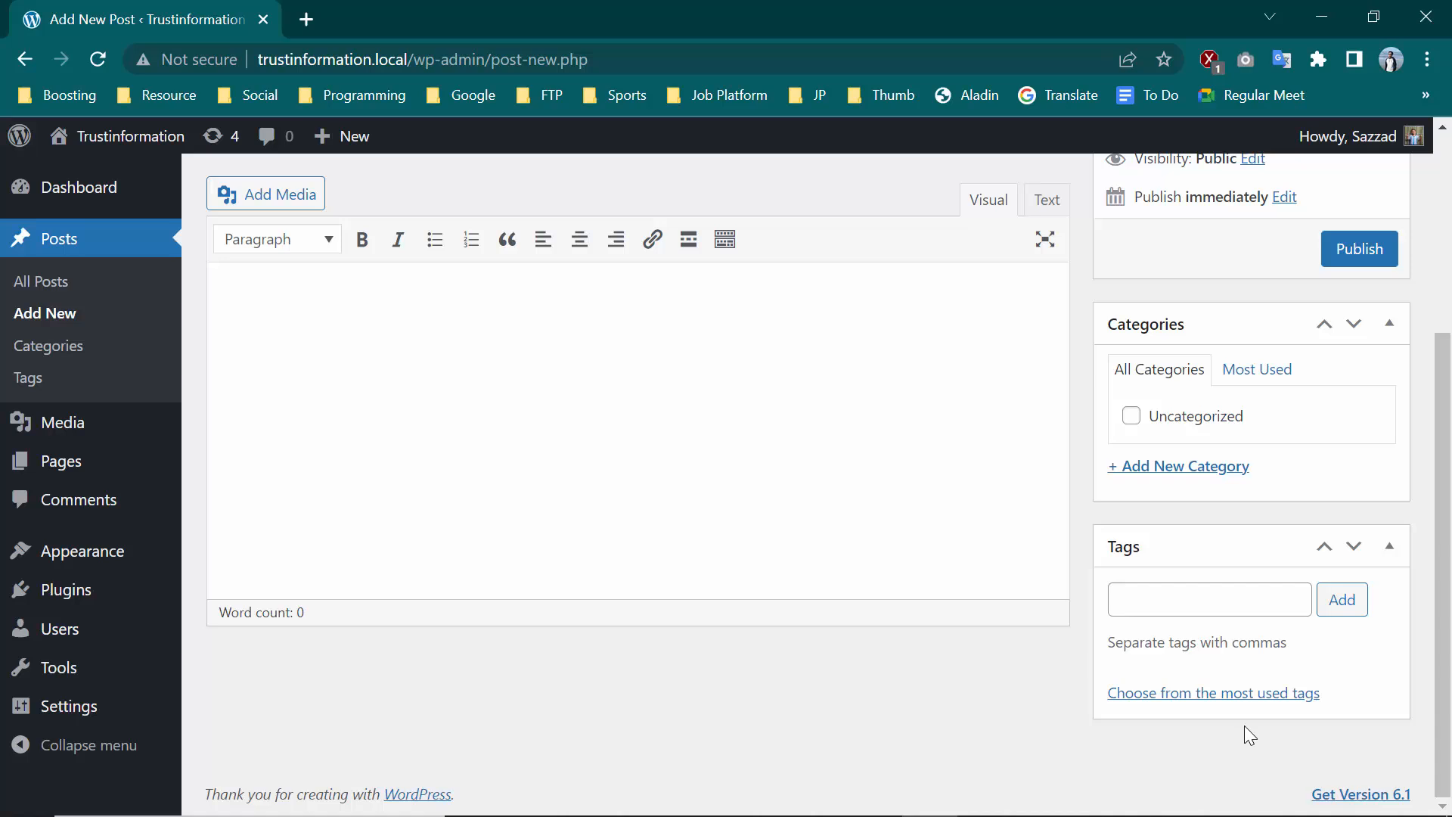
pyautogui.moveTo(1245, 746)
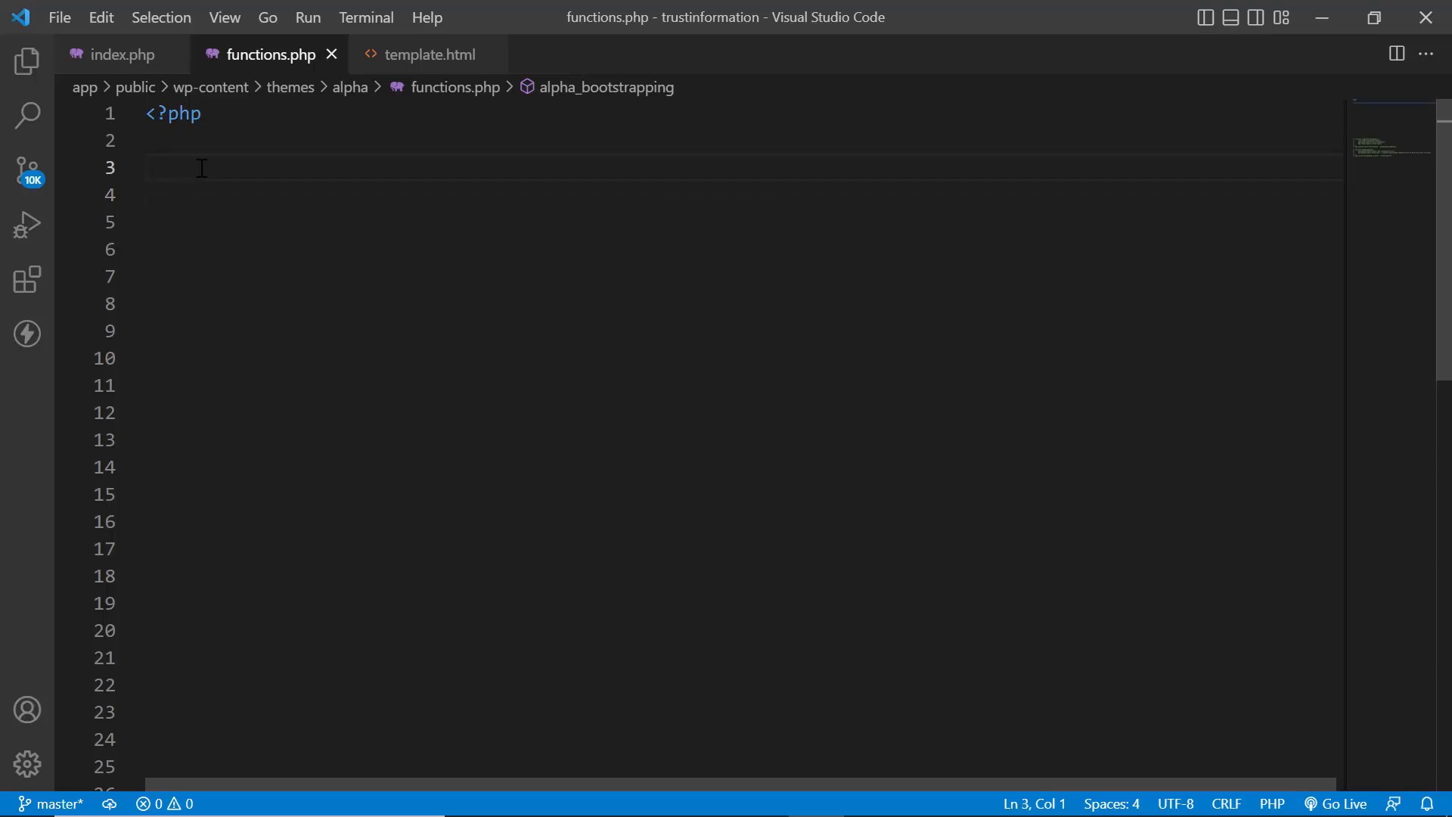
# Step: Start an add_action call on line 3 with the "after_setup_theme" hook name
pyautogui.write('add')
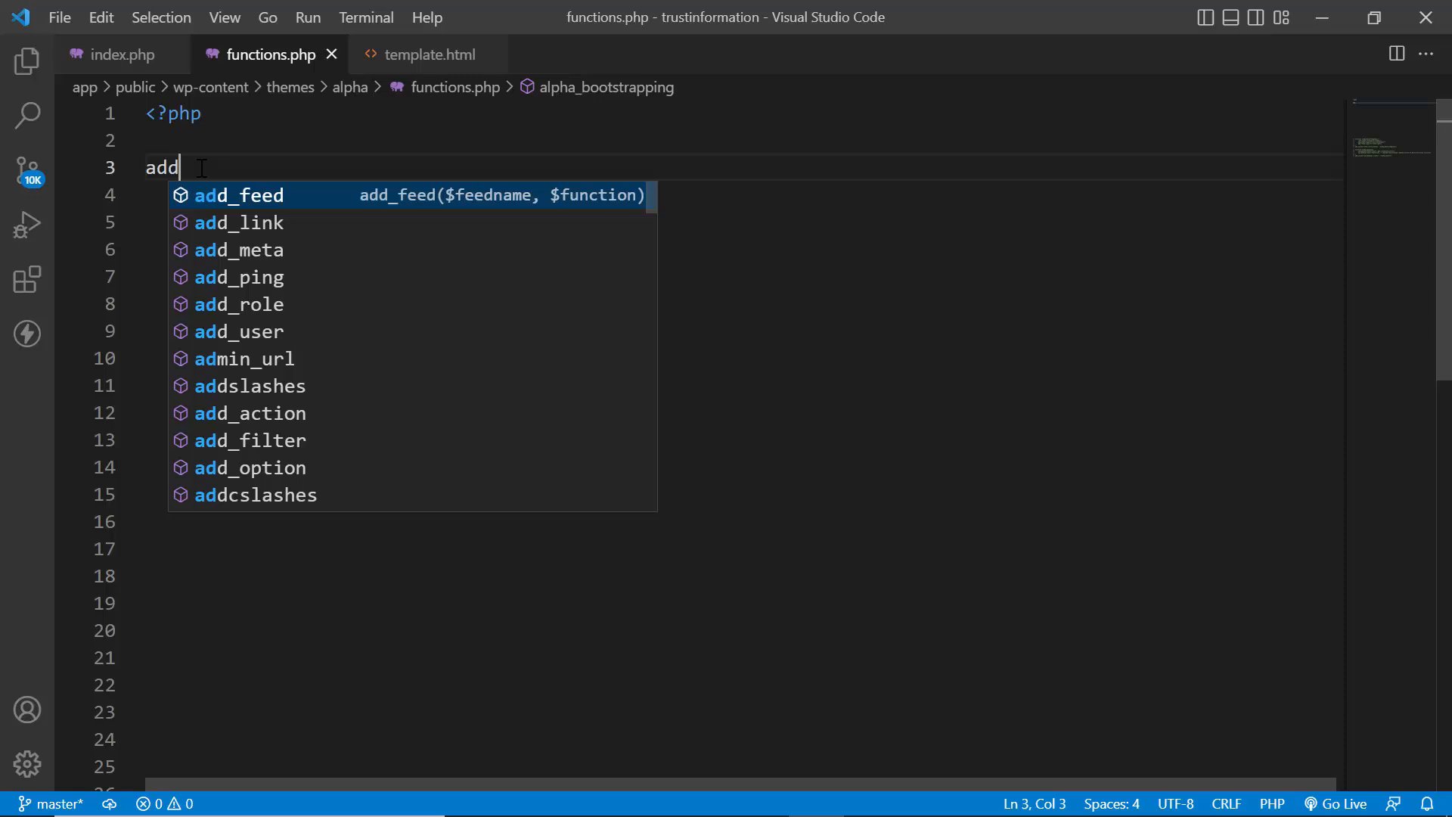
pyautogui.write('_action("')
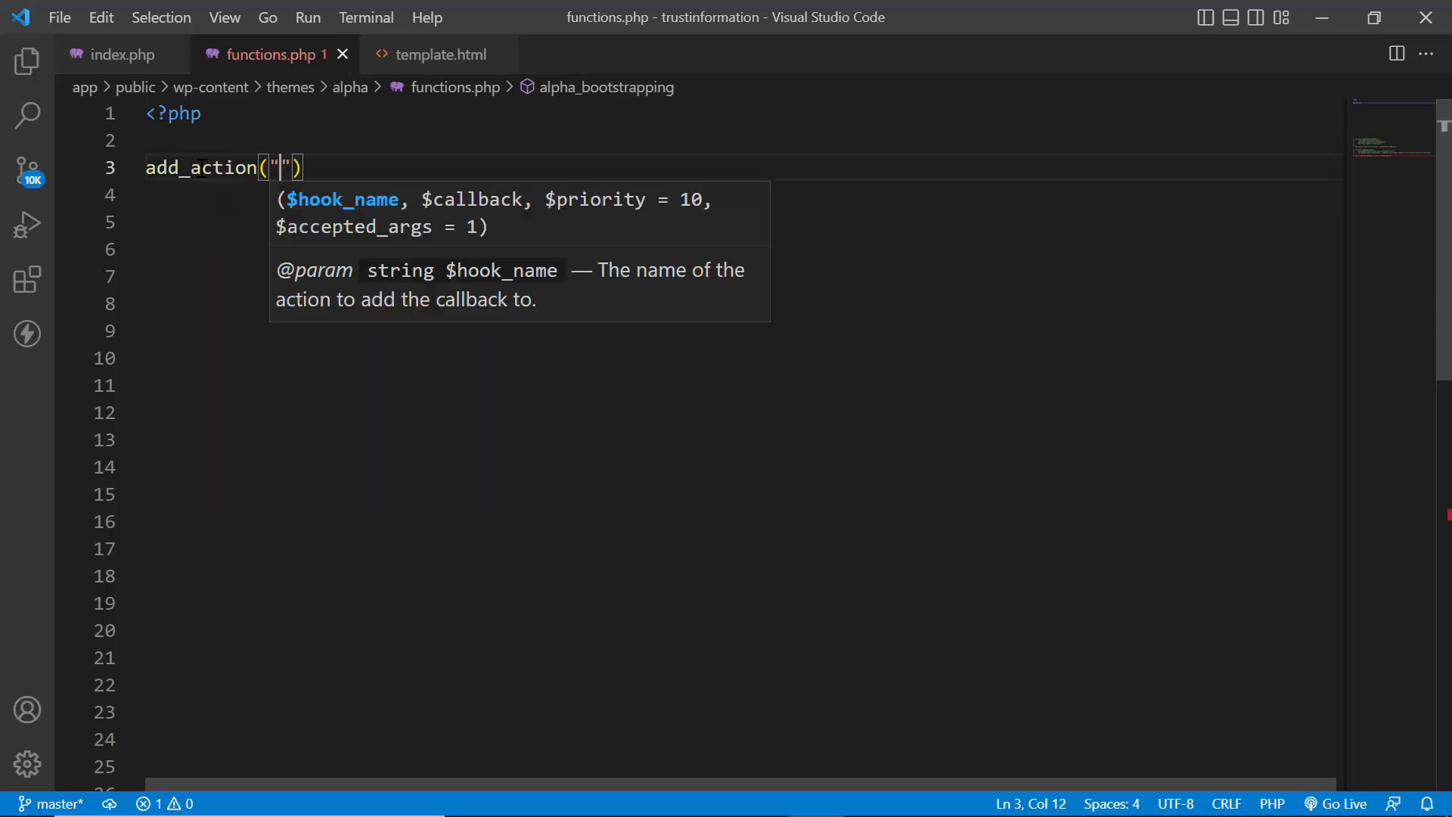
pyautogui.write('a')
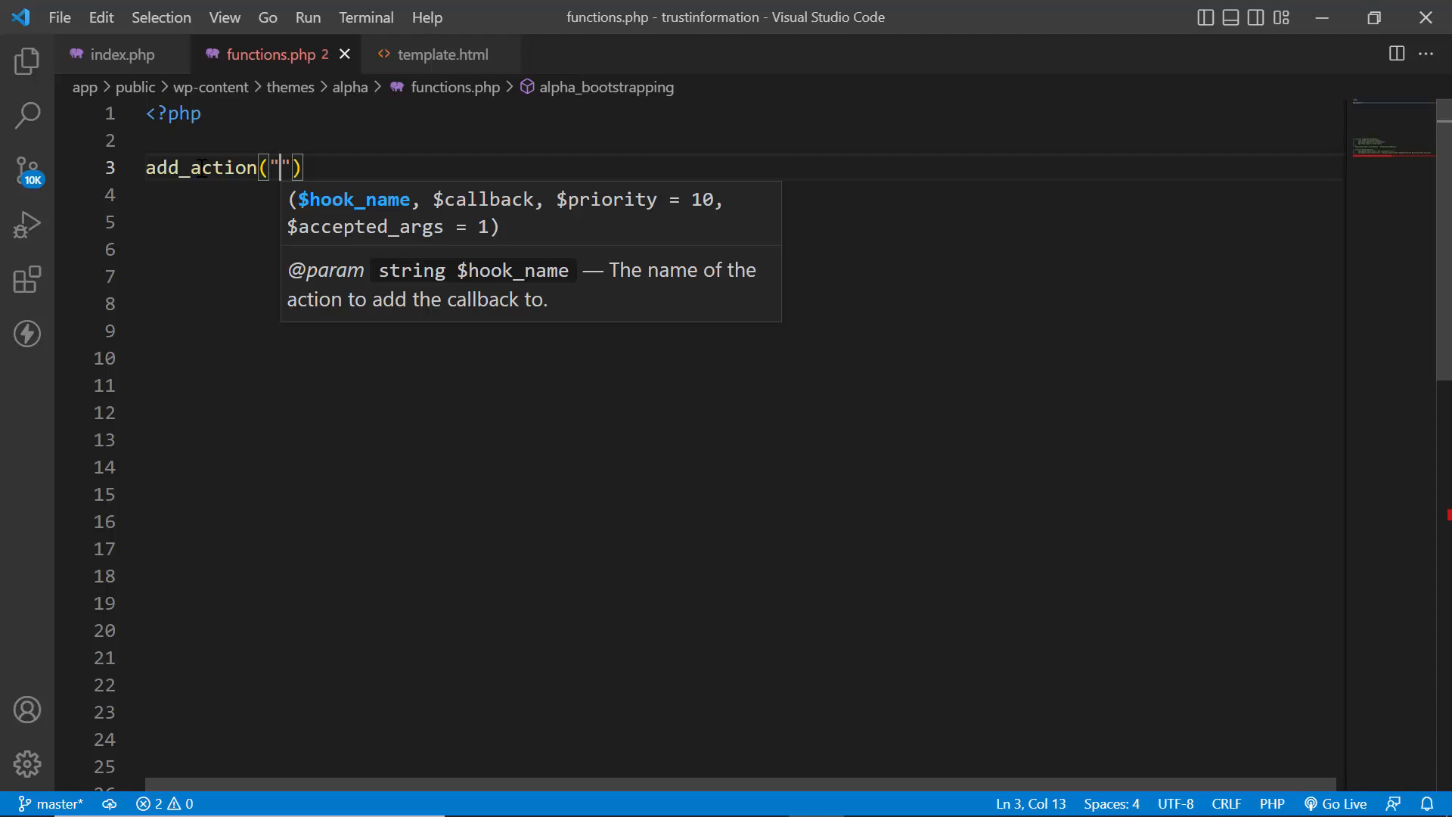
pyautogui.write('after_')
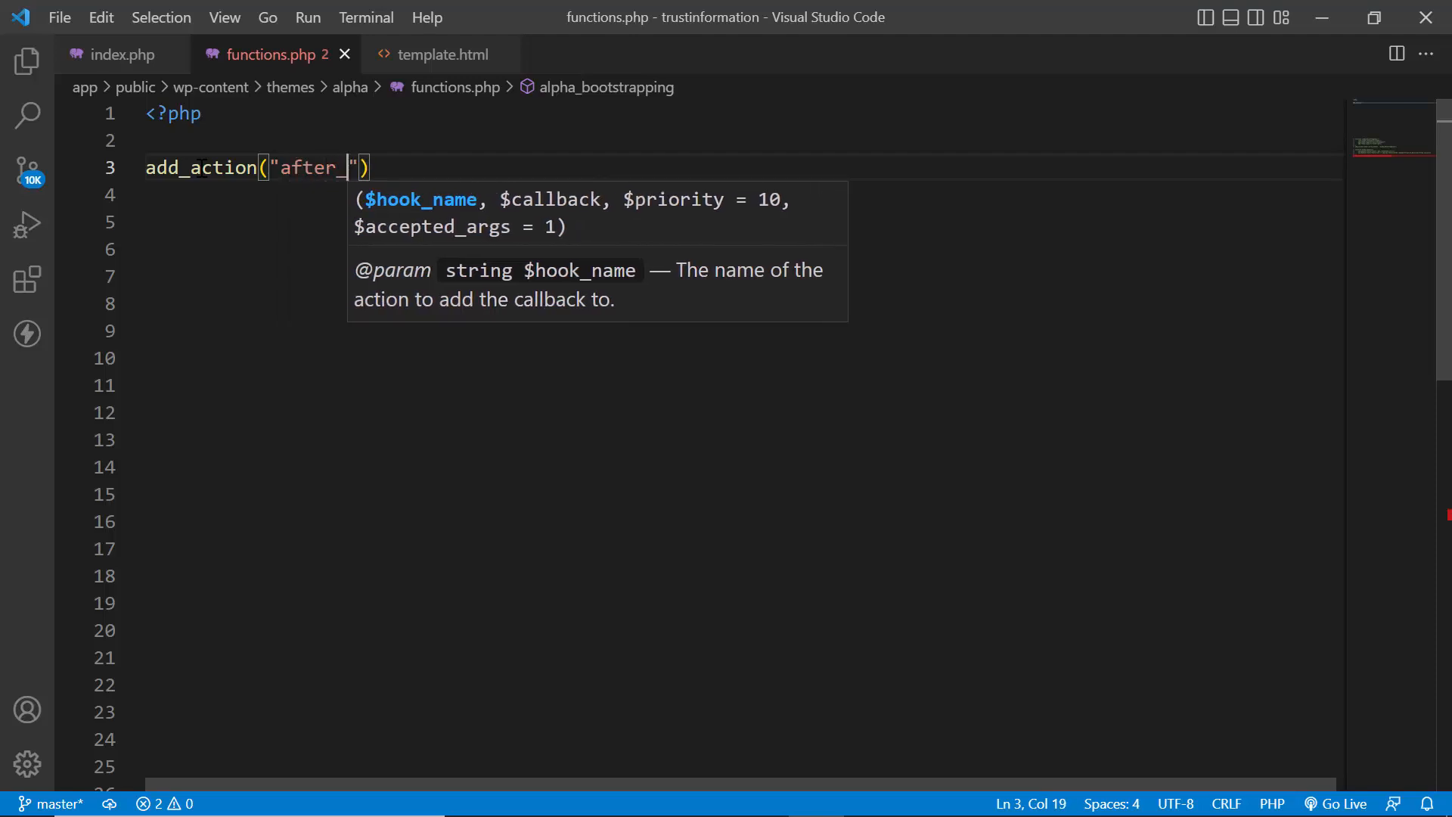
pyautogui.write('set')
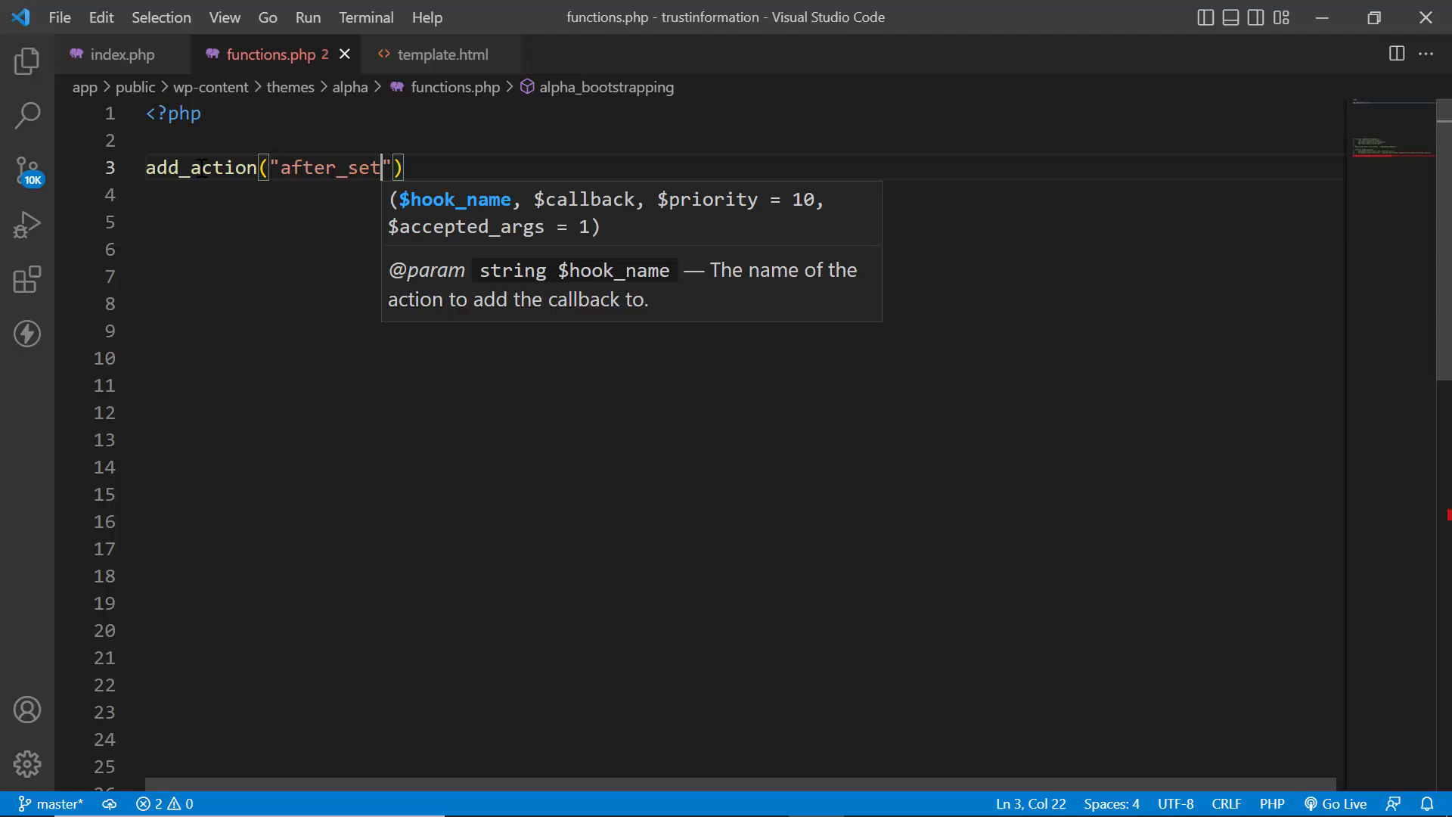
pyautogui.write('up_t')
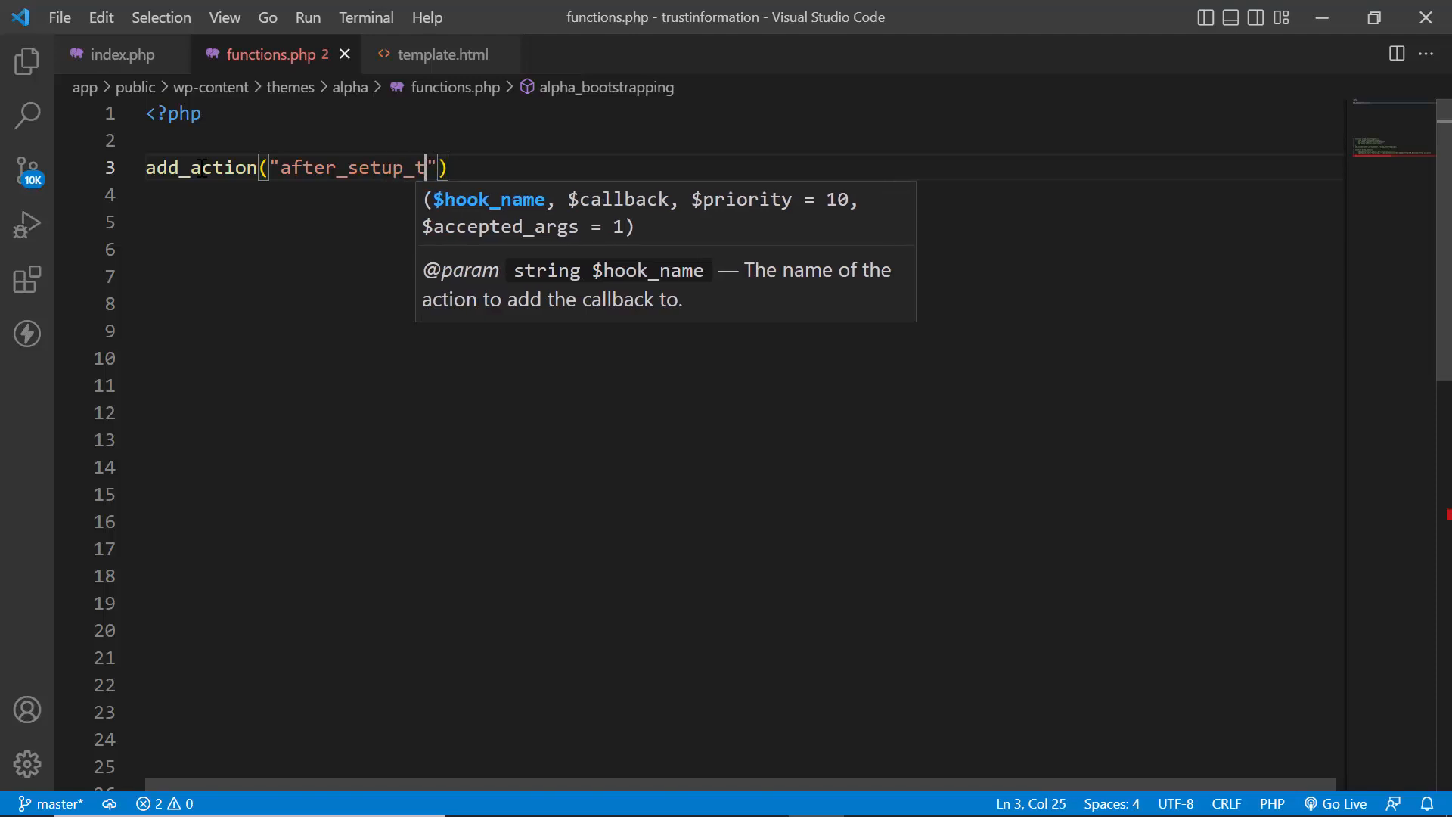
pyautogui.write('heme')
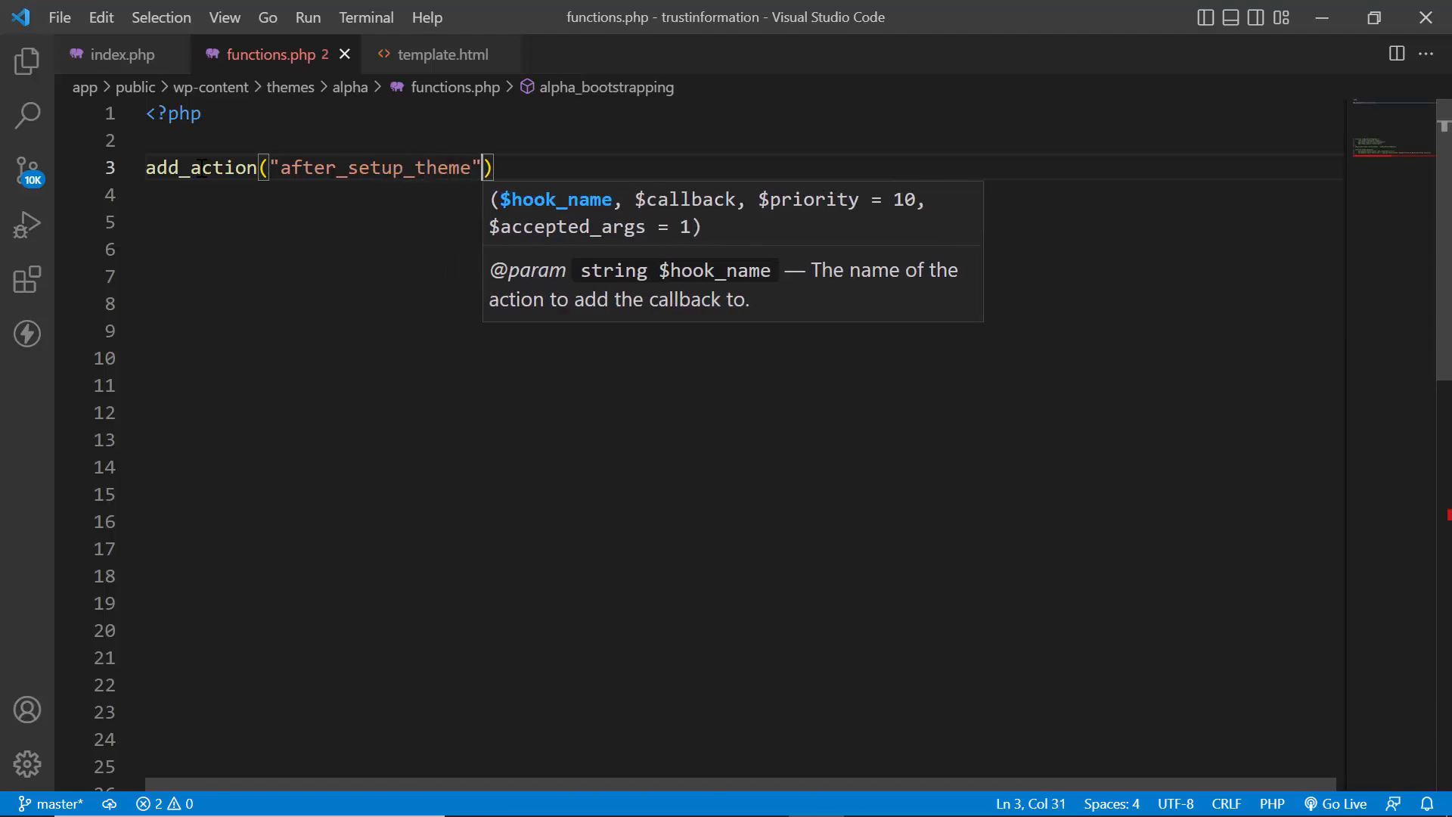
pyautogui.write(', ""')
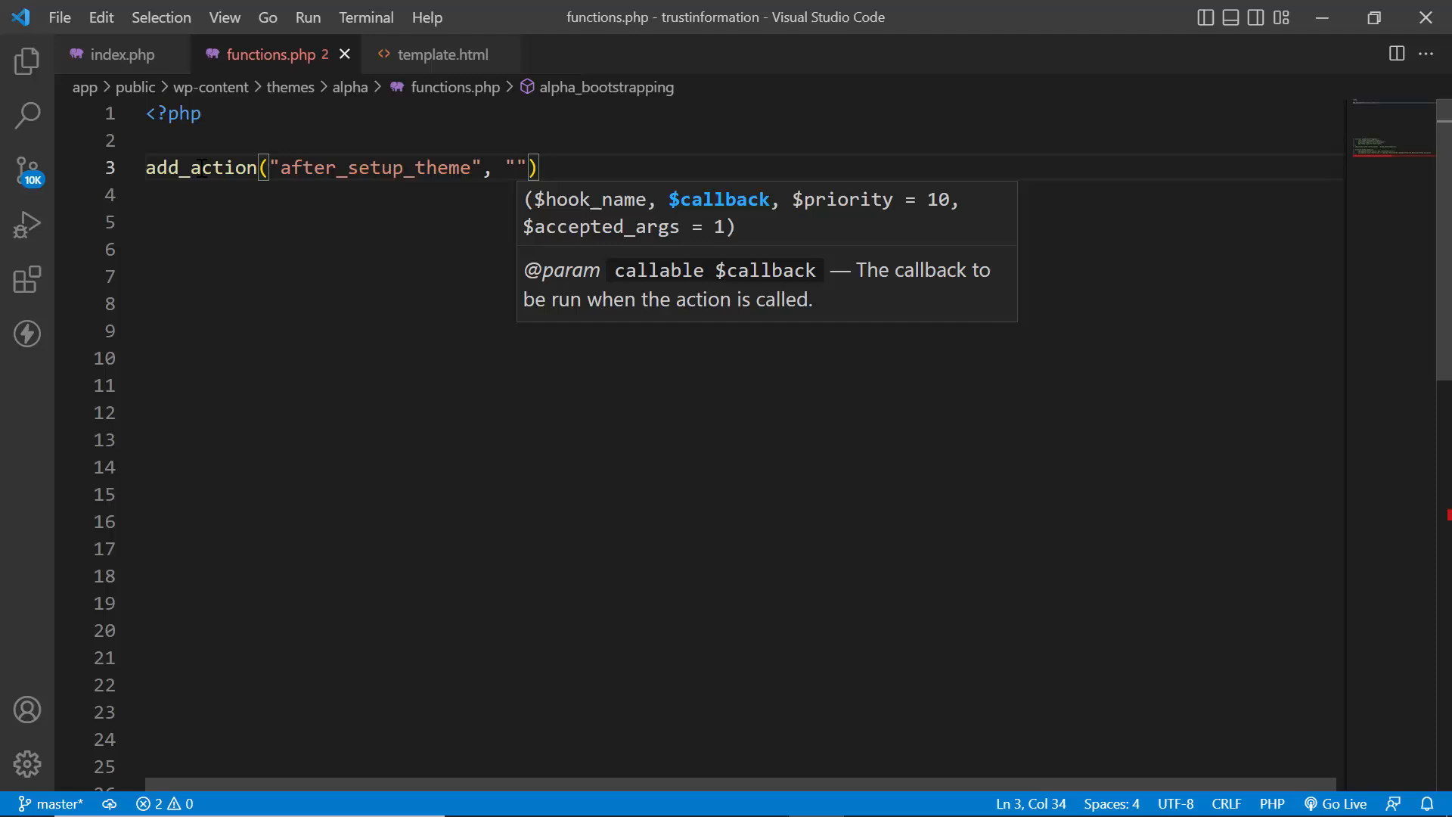
# Step: Fill in the "set_featured_img" callback name and end the line with a semicolon
pyautogui.write('set_')
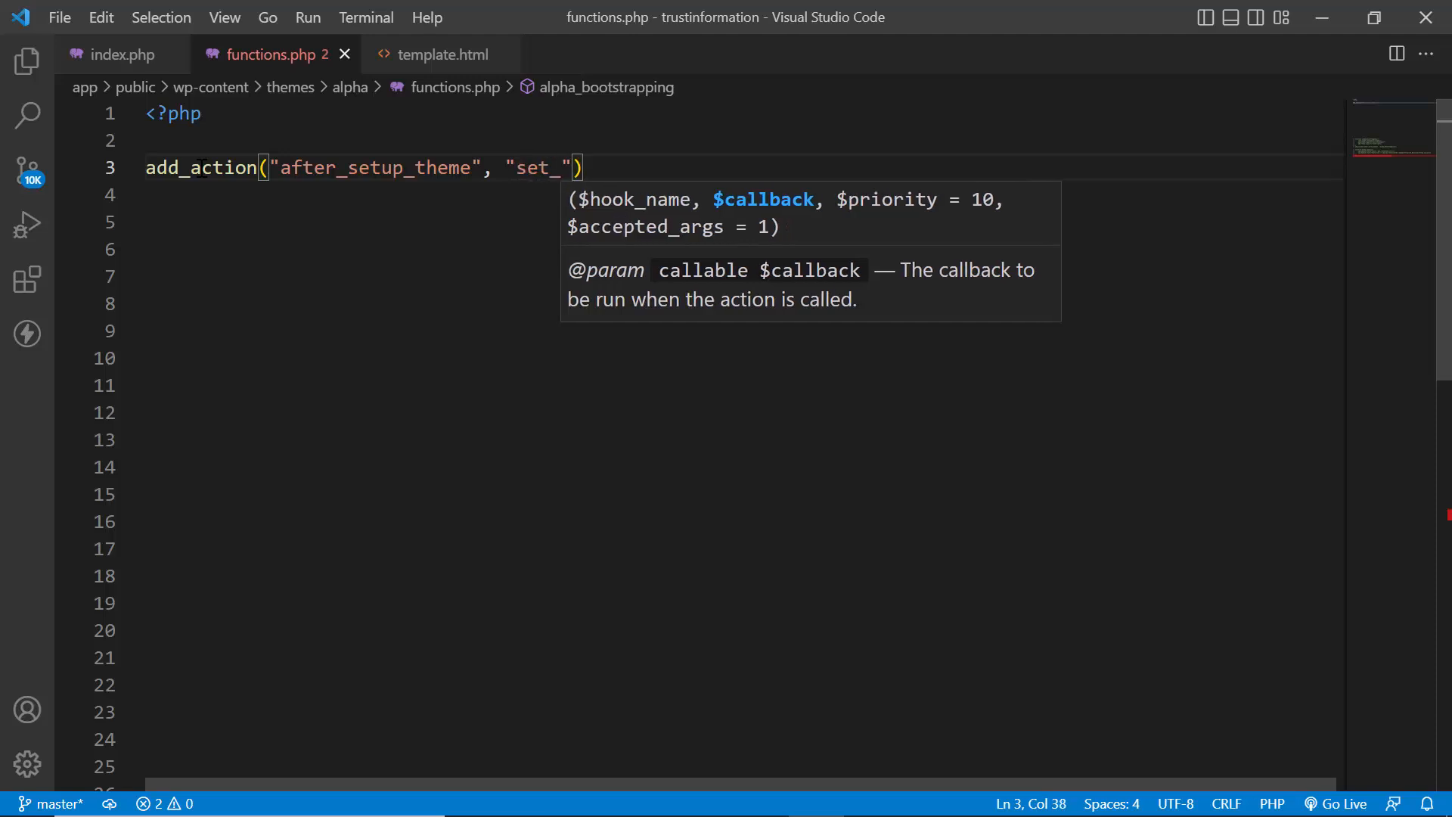
pyautogui.write('featured_im')
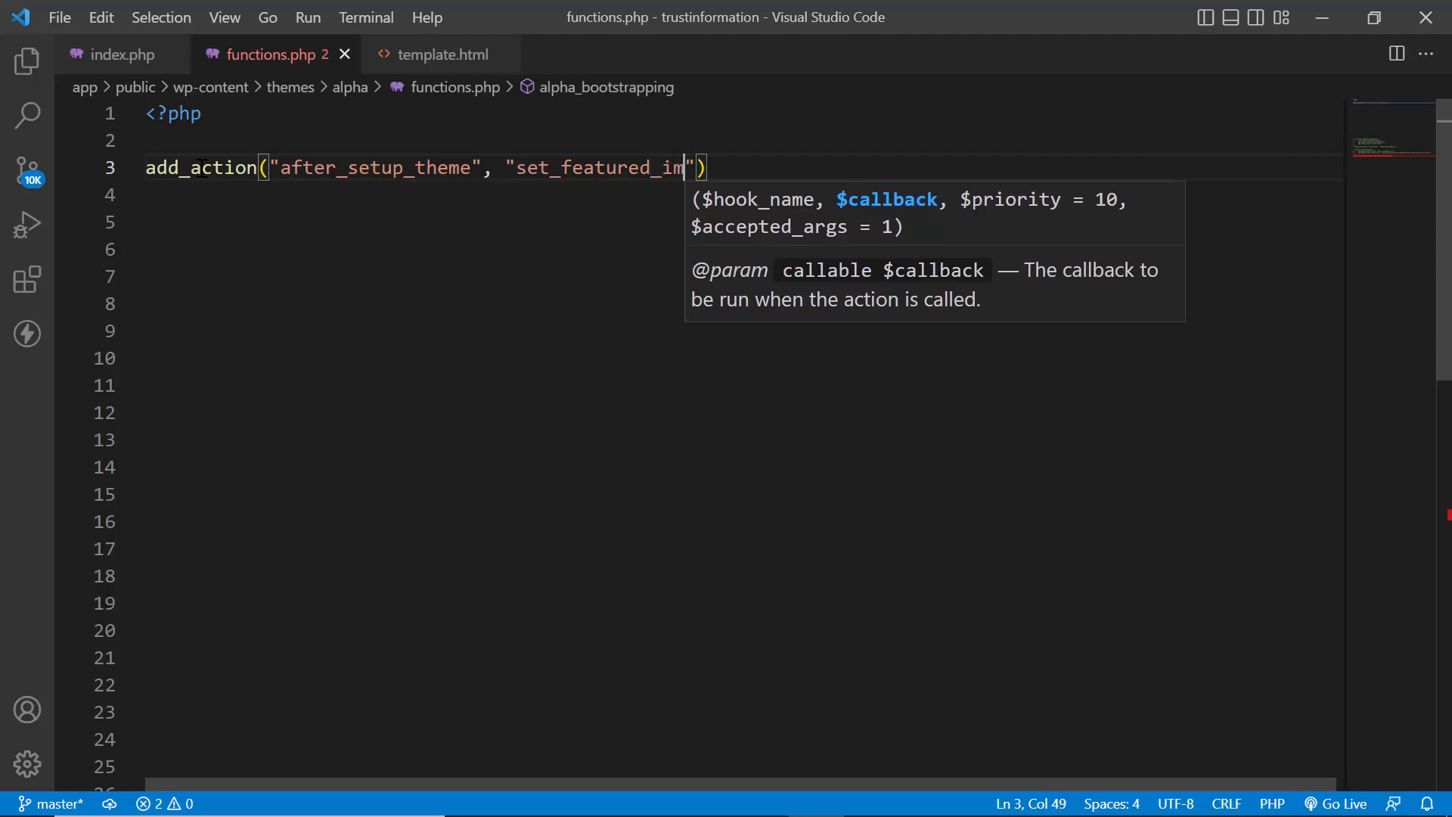
pyautogui.write('g_')
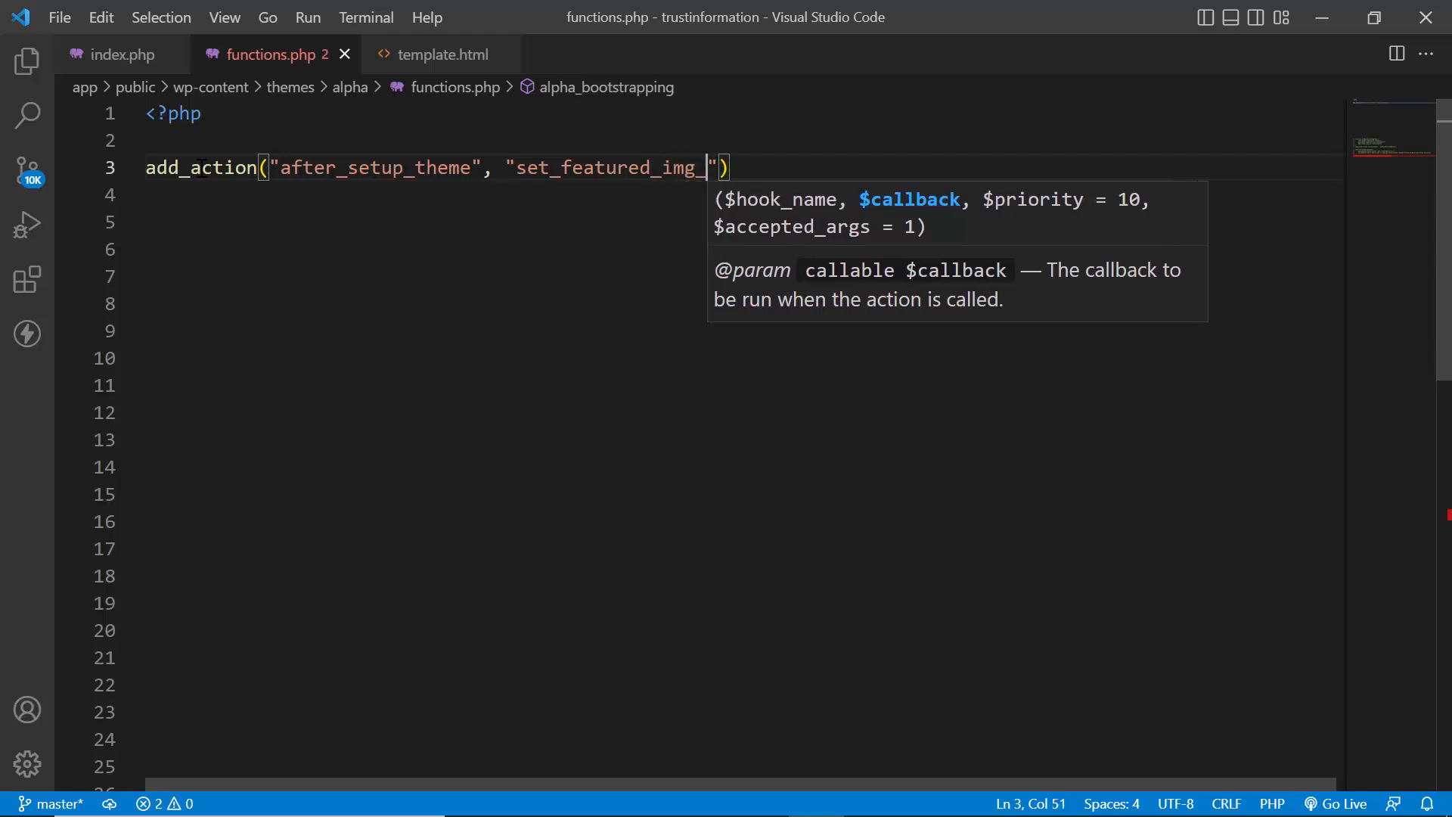
pyautogui.press('Backspace')
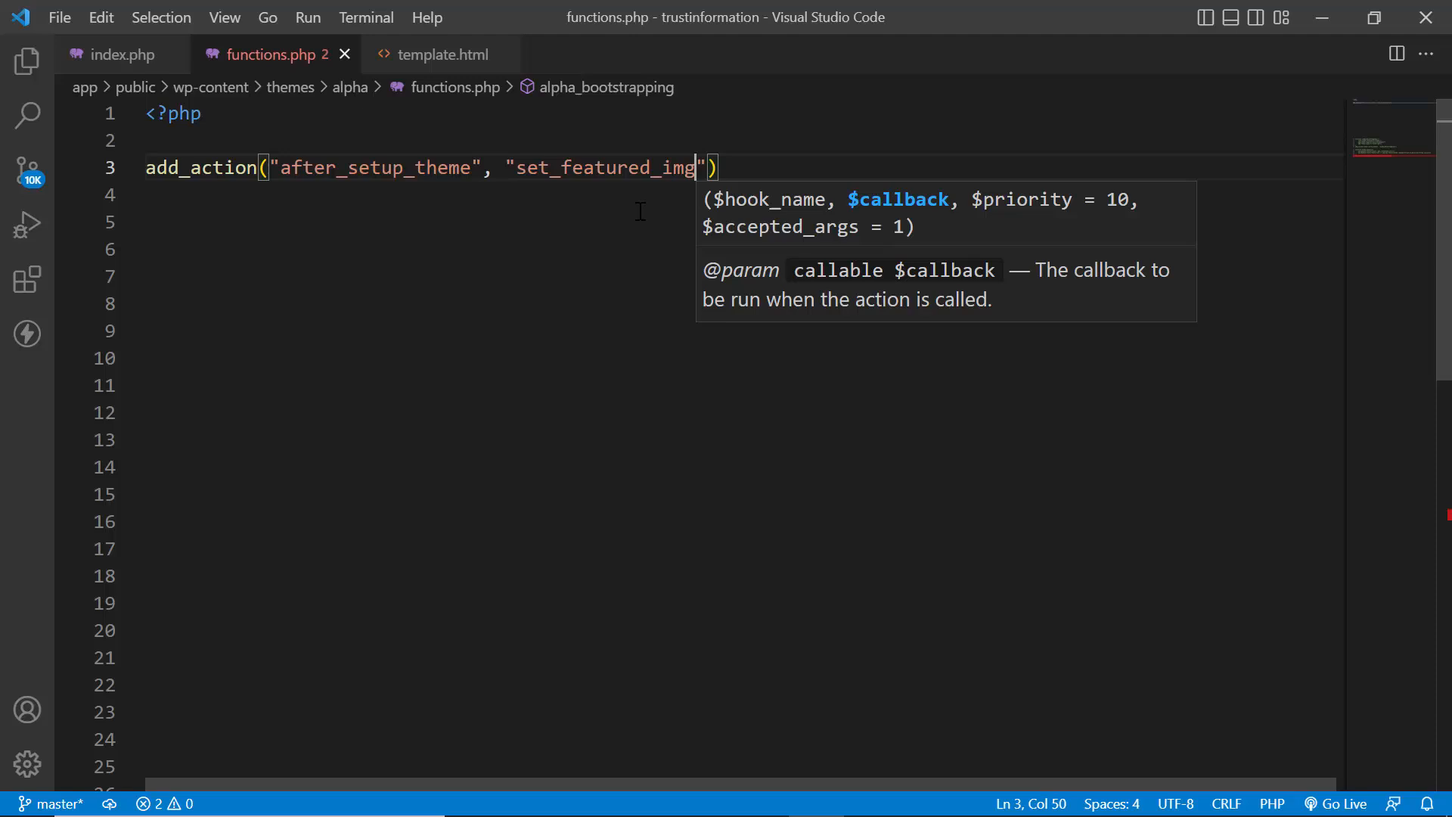
pyautogui.write(';')
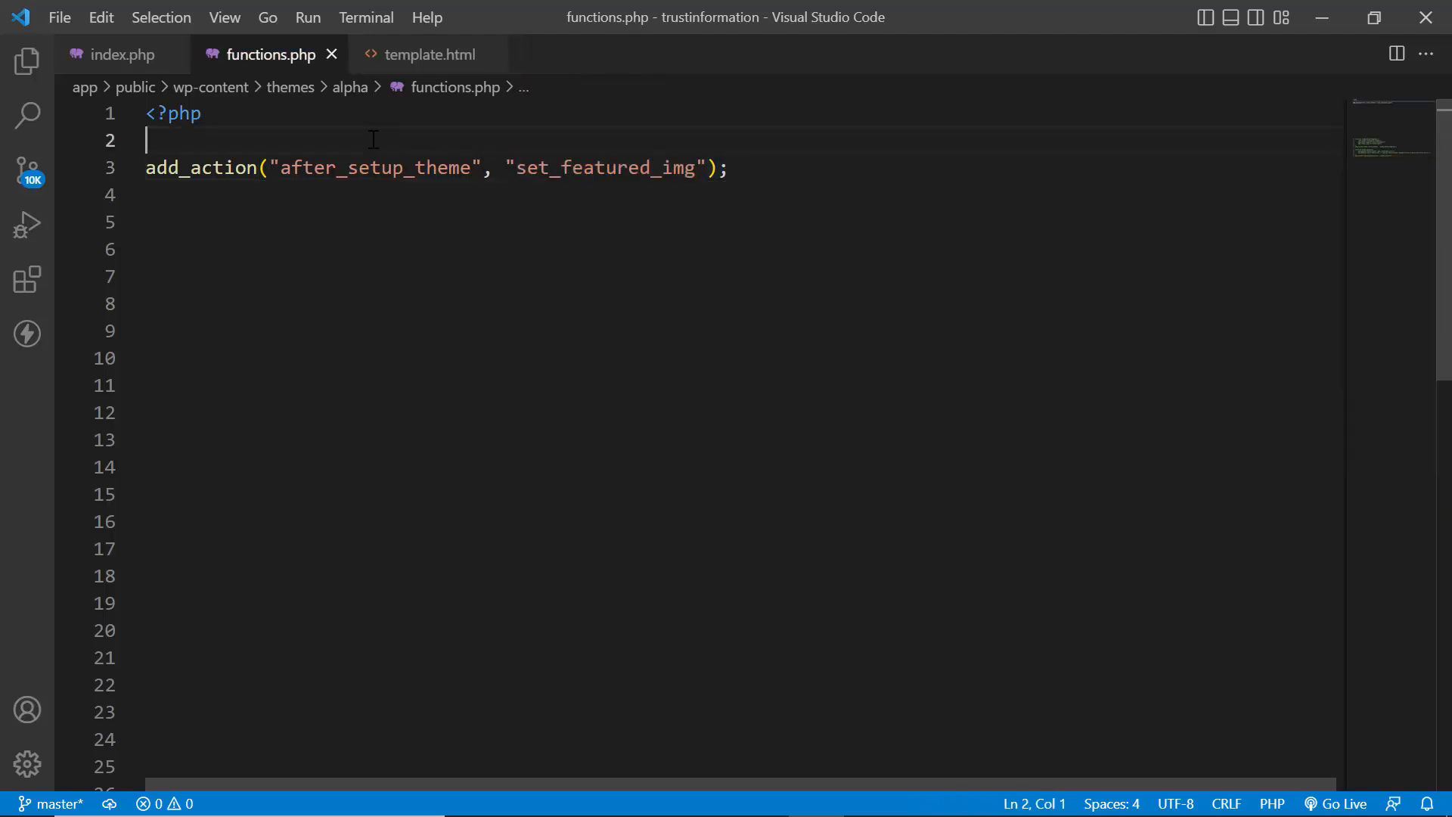
# Step: Add an empty set_featured_img() function above the add_action line
pyautogui.write('func')
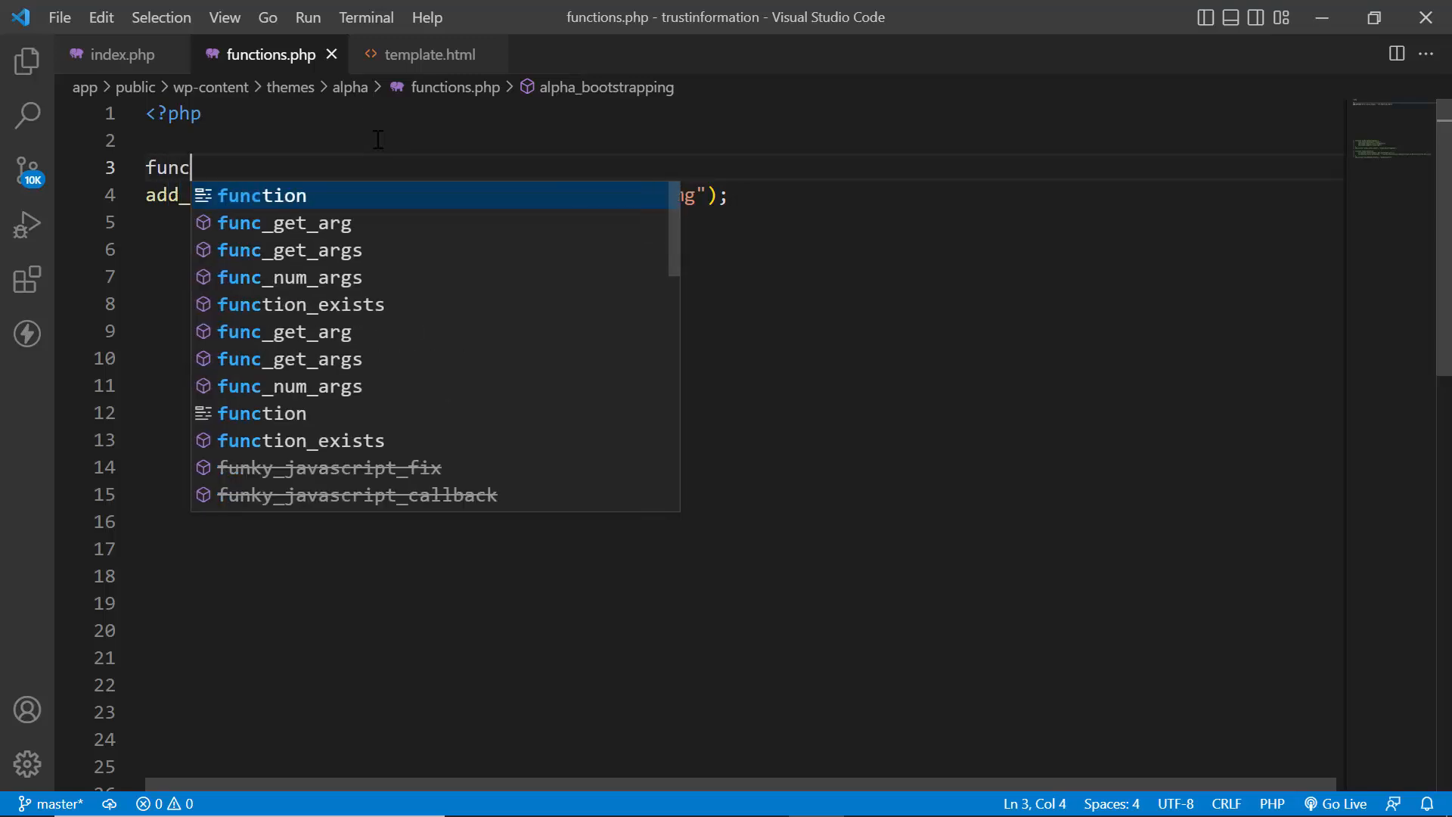
pyautogui.write('tion set_featured_img')
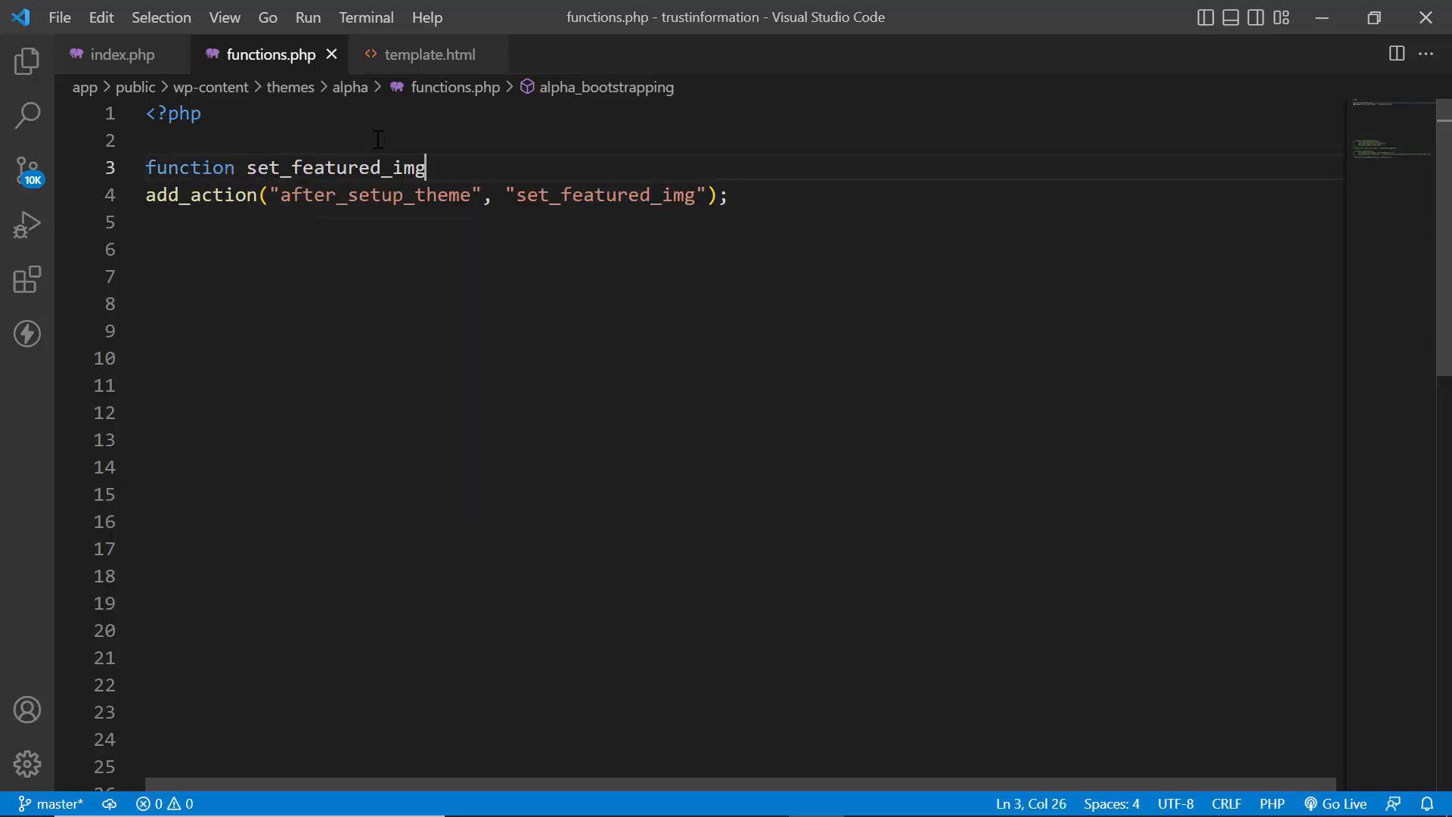
pyautogui.write('(){}')
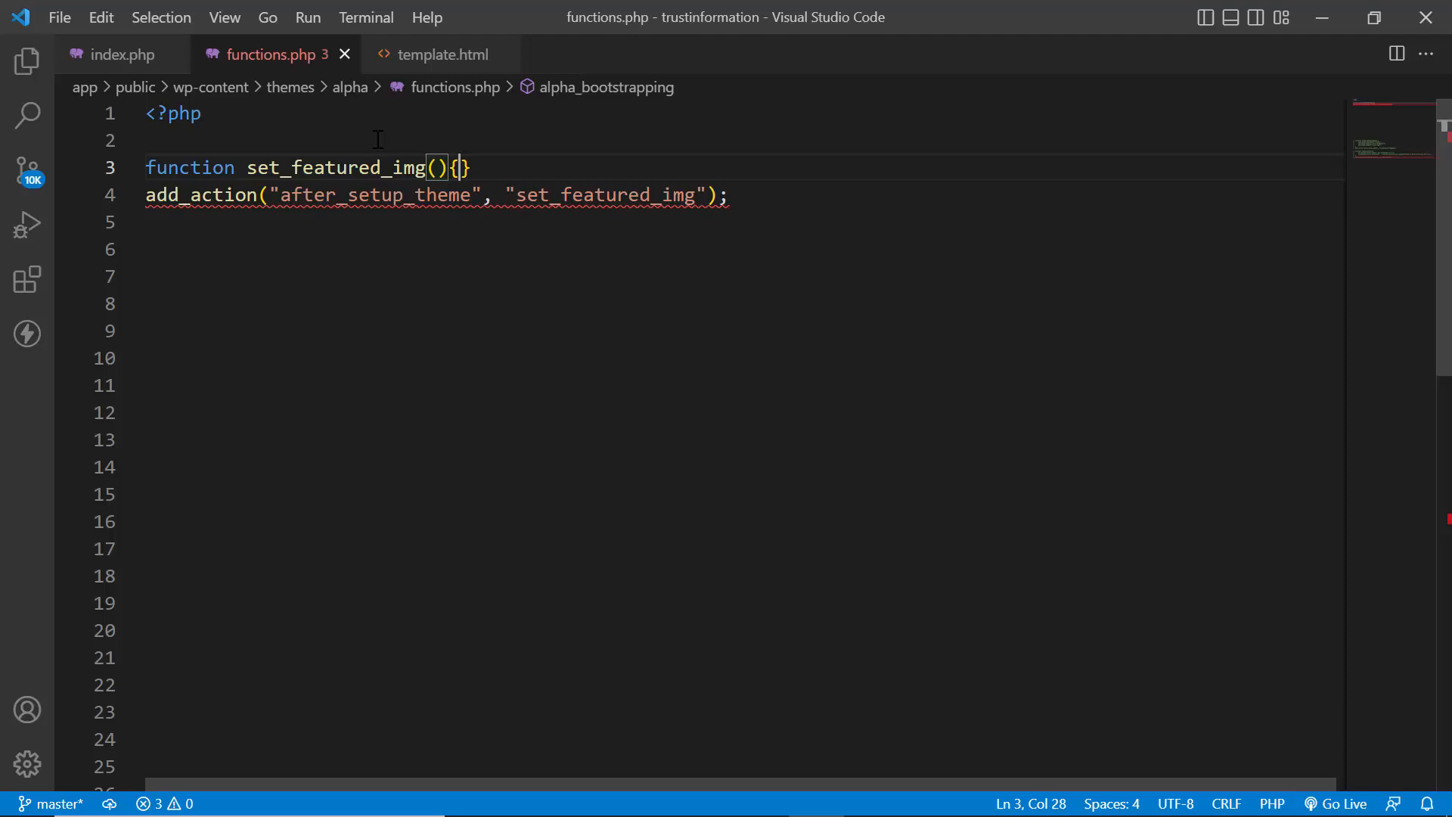
pyautogui.press('Enter')
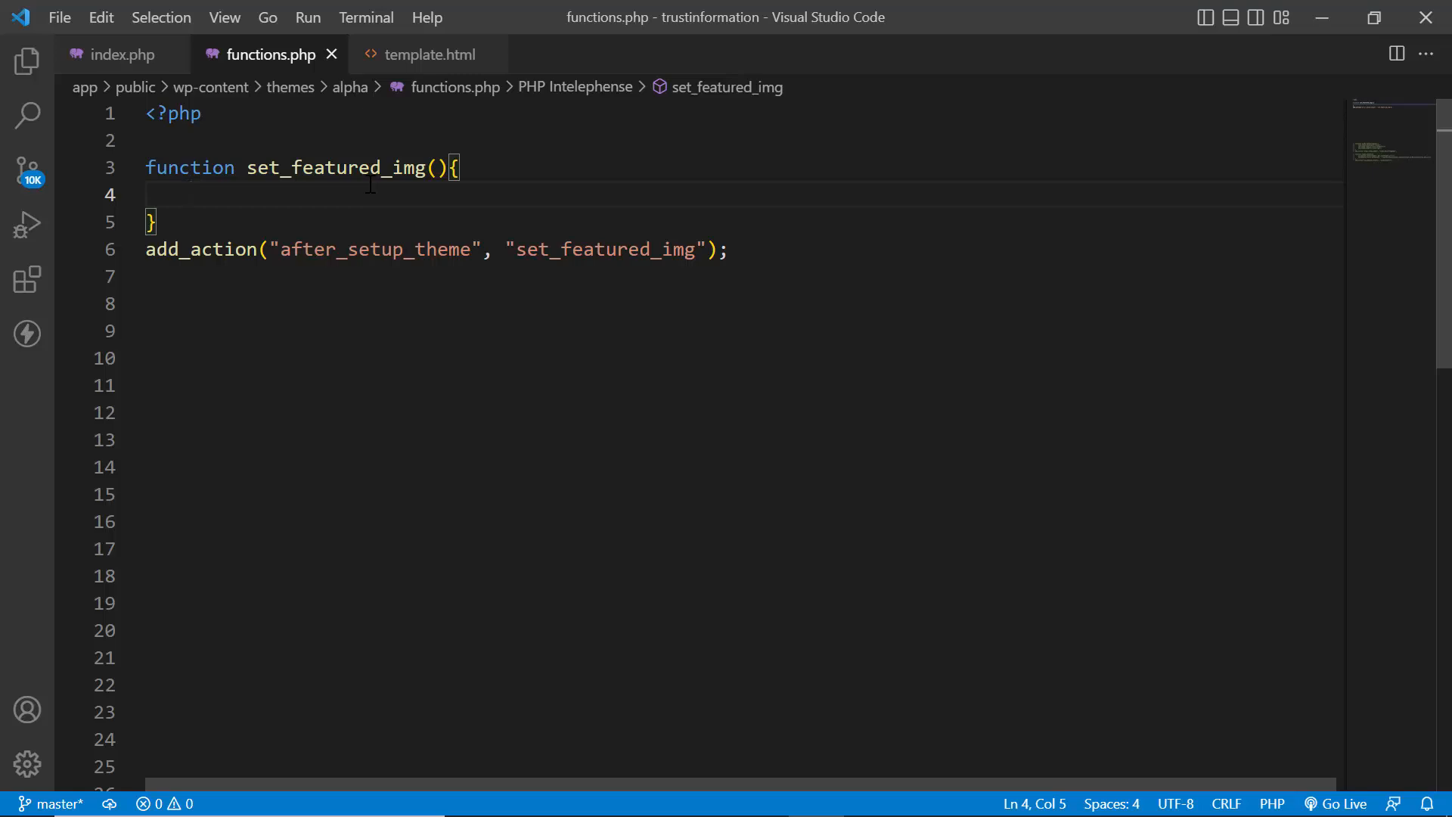
# Step: Inside the function body, call add_theme_support("post-thumbnails")
pyautogui.write('add_')
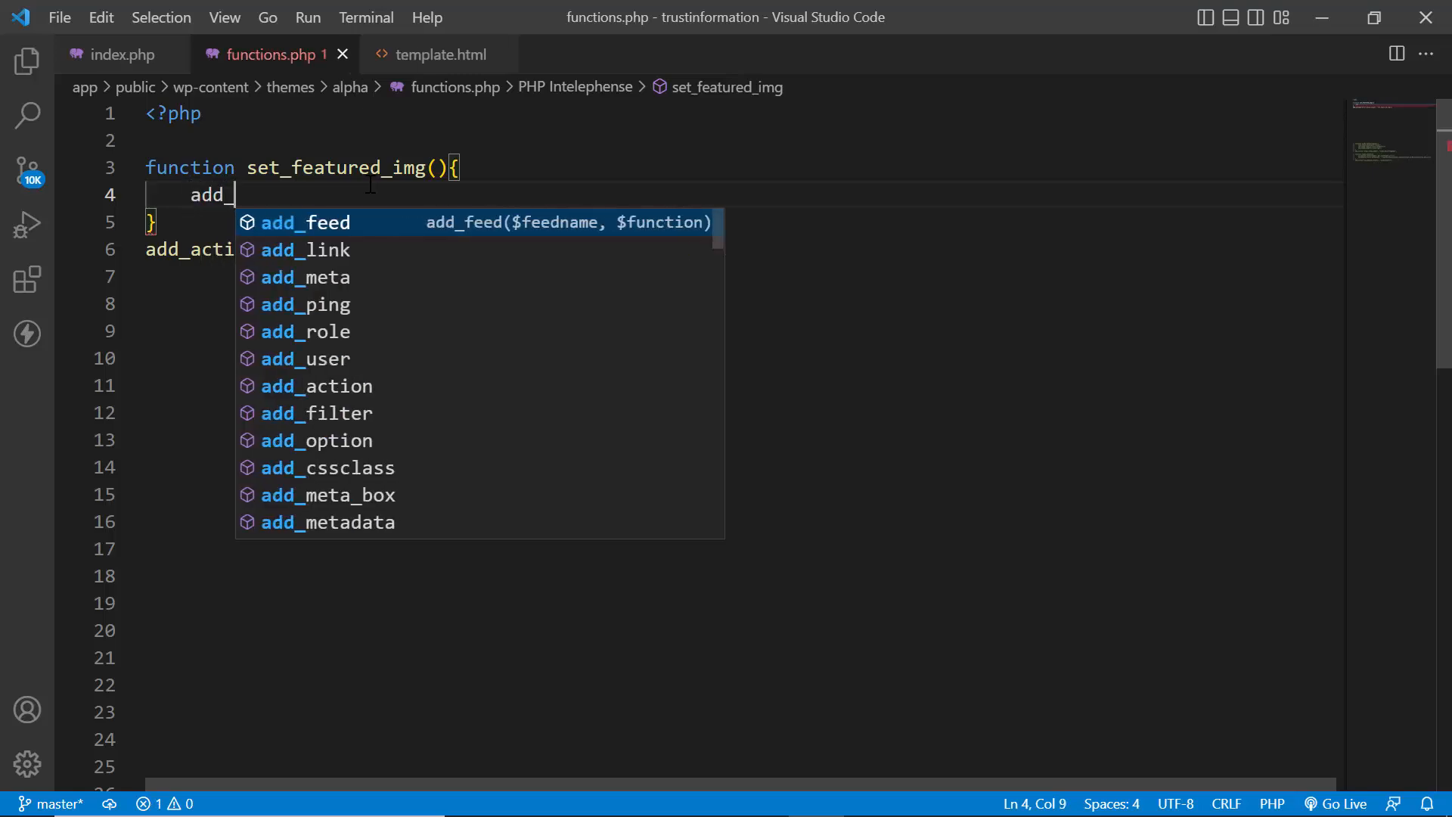
pyautogui.write('theme_support("')
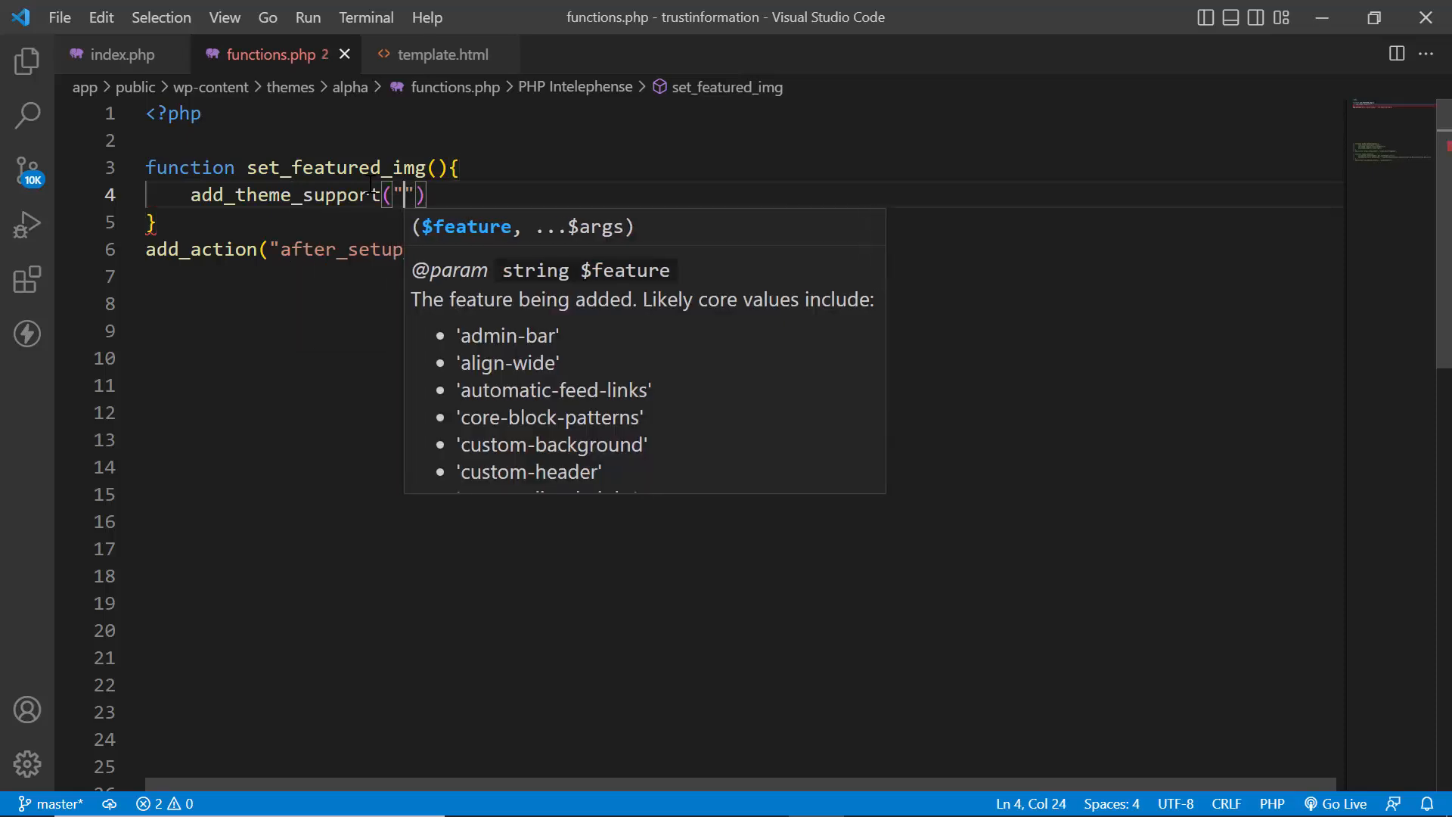
pyautogui.write('post')
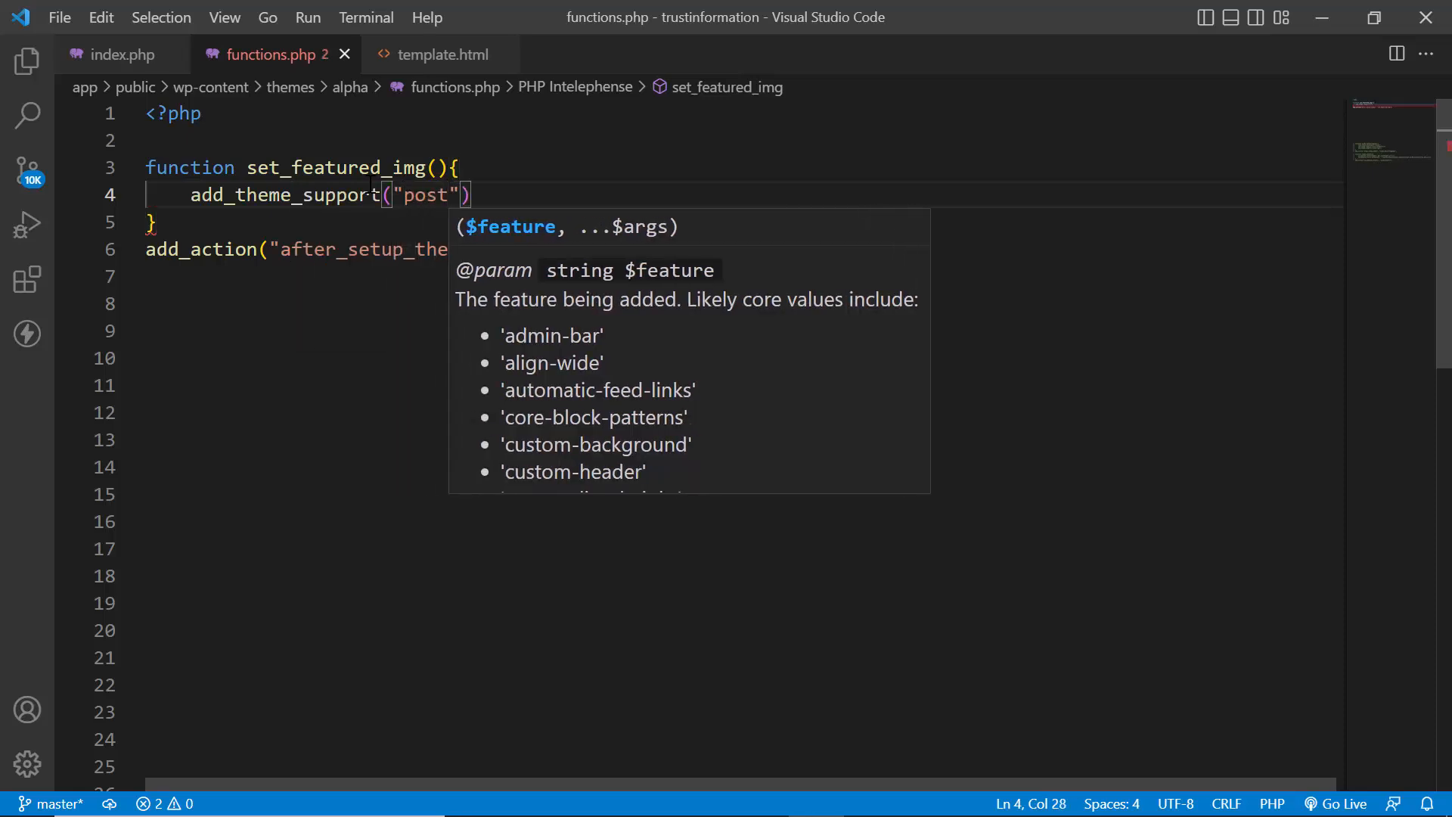
pyautogui.write('-thumb')
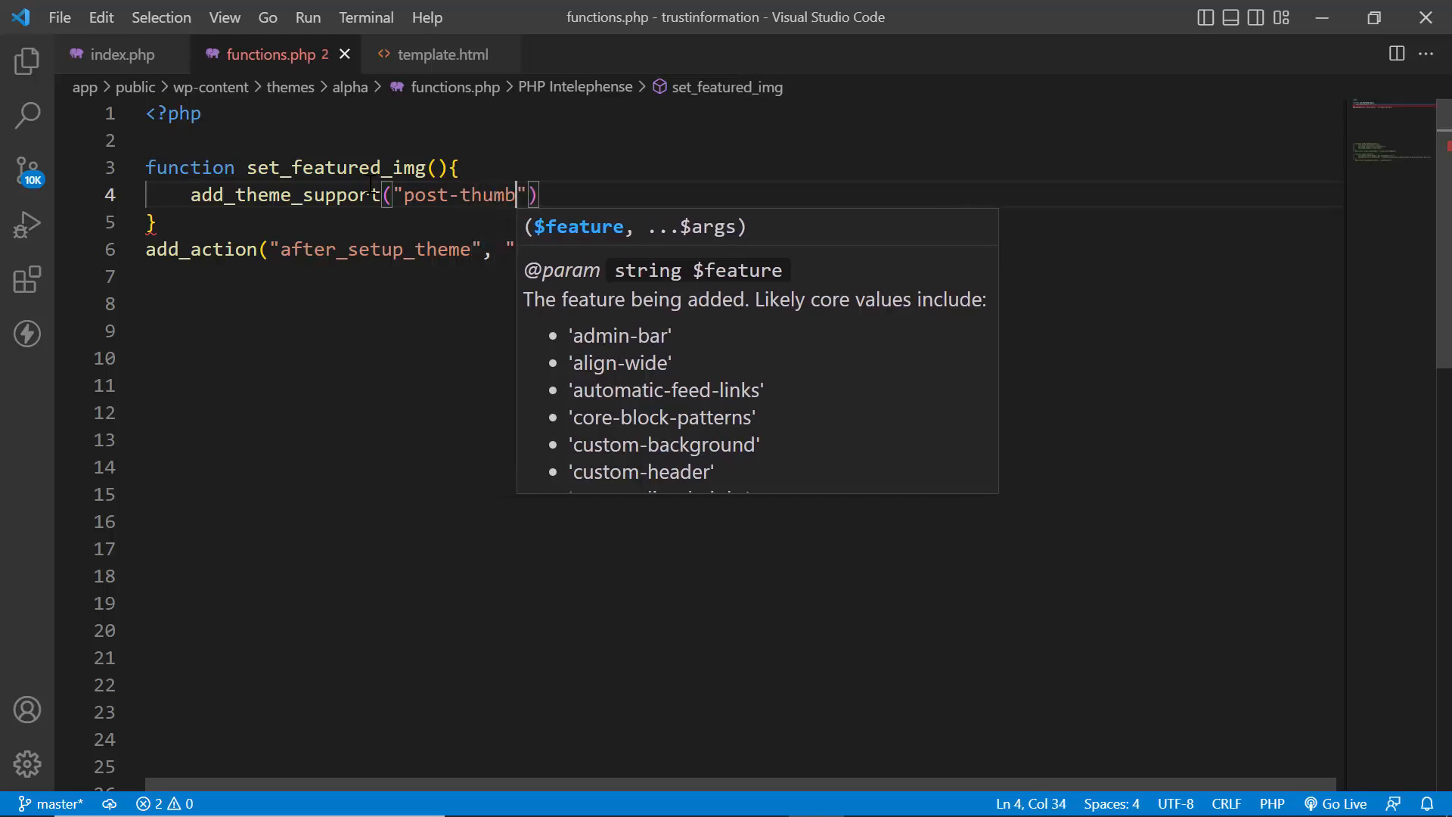
pyautogui.write('nail')
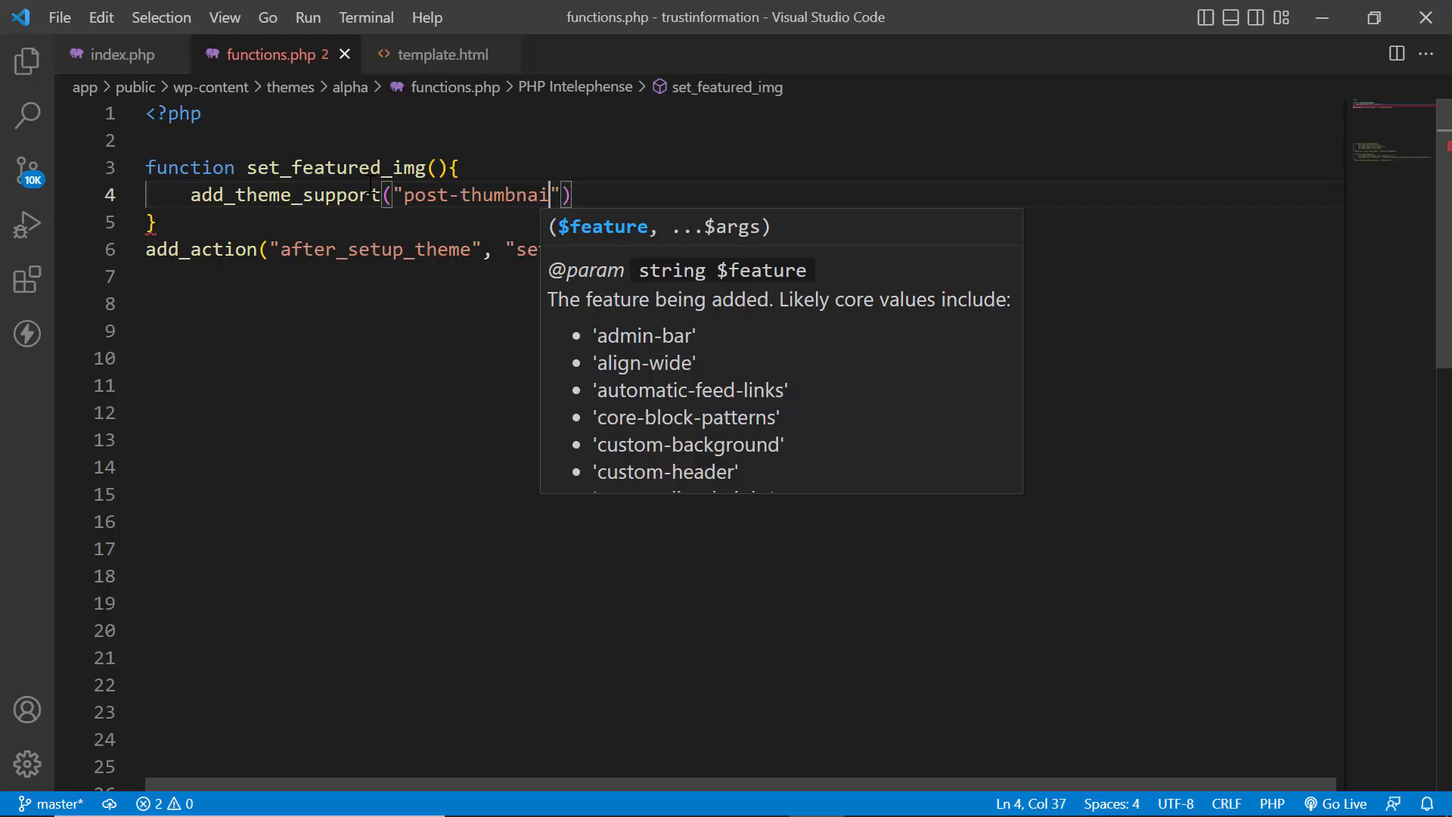
pyautogui.write('ls')
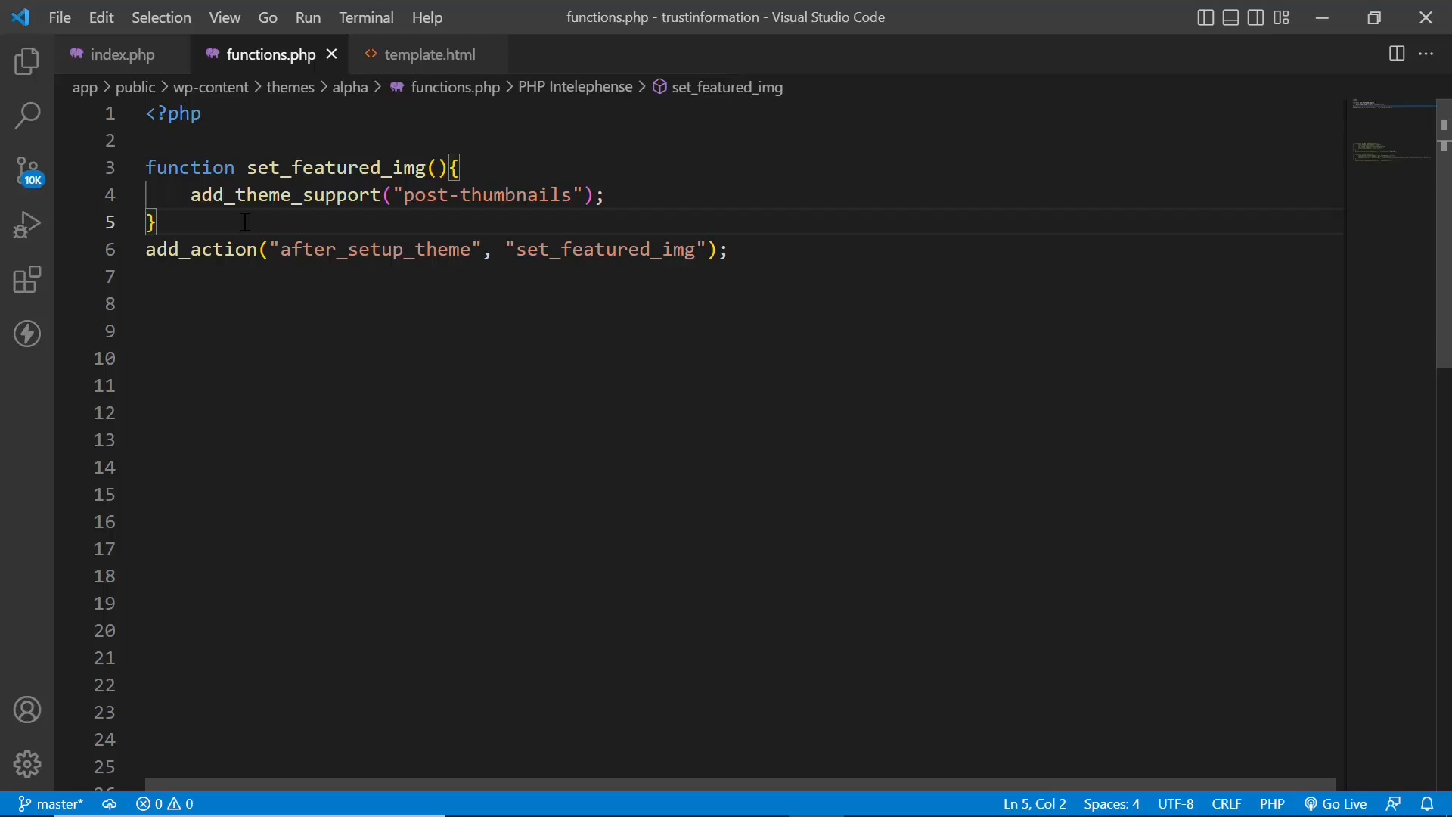
pyautogui.moveTo(494, 249); pyautogui.dragTo(729, 249)
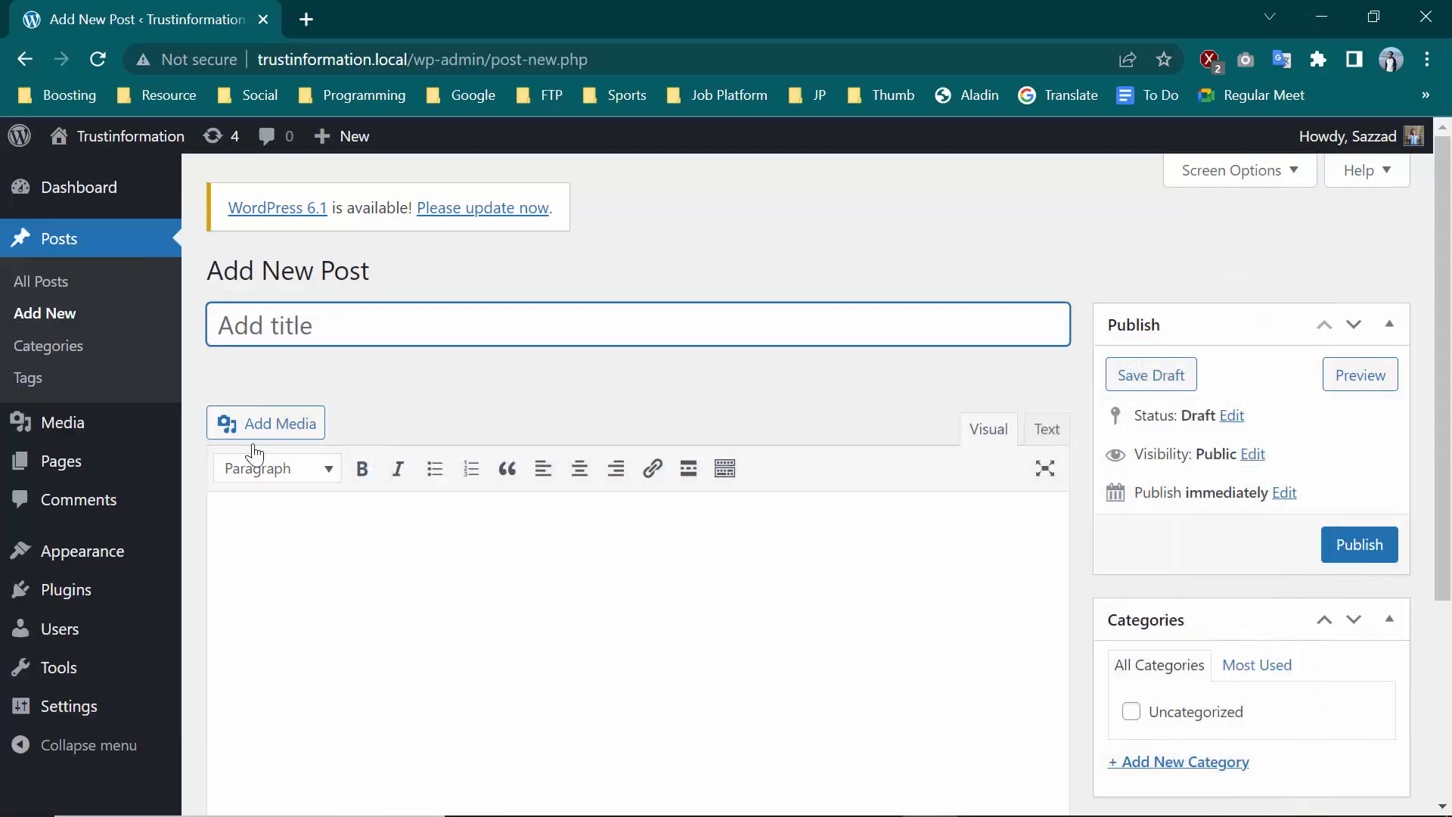
# Step: Reload Add New Post and scroll down to the new Featured image box
pyautogui.click(444, 324)
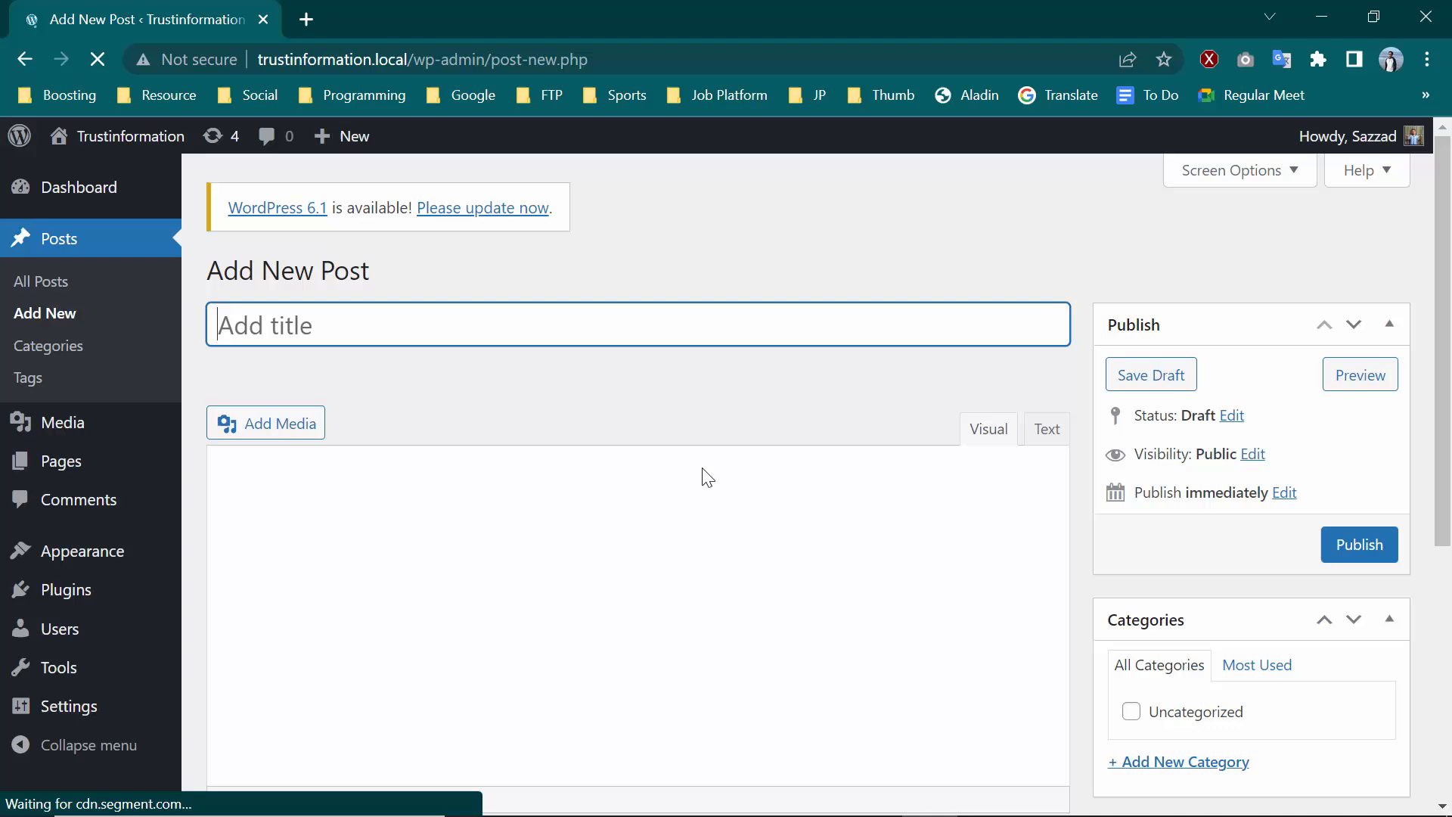
pyautogui.scroll(-3)
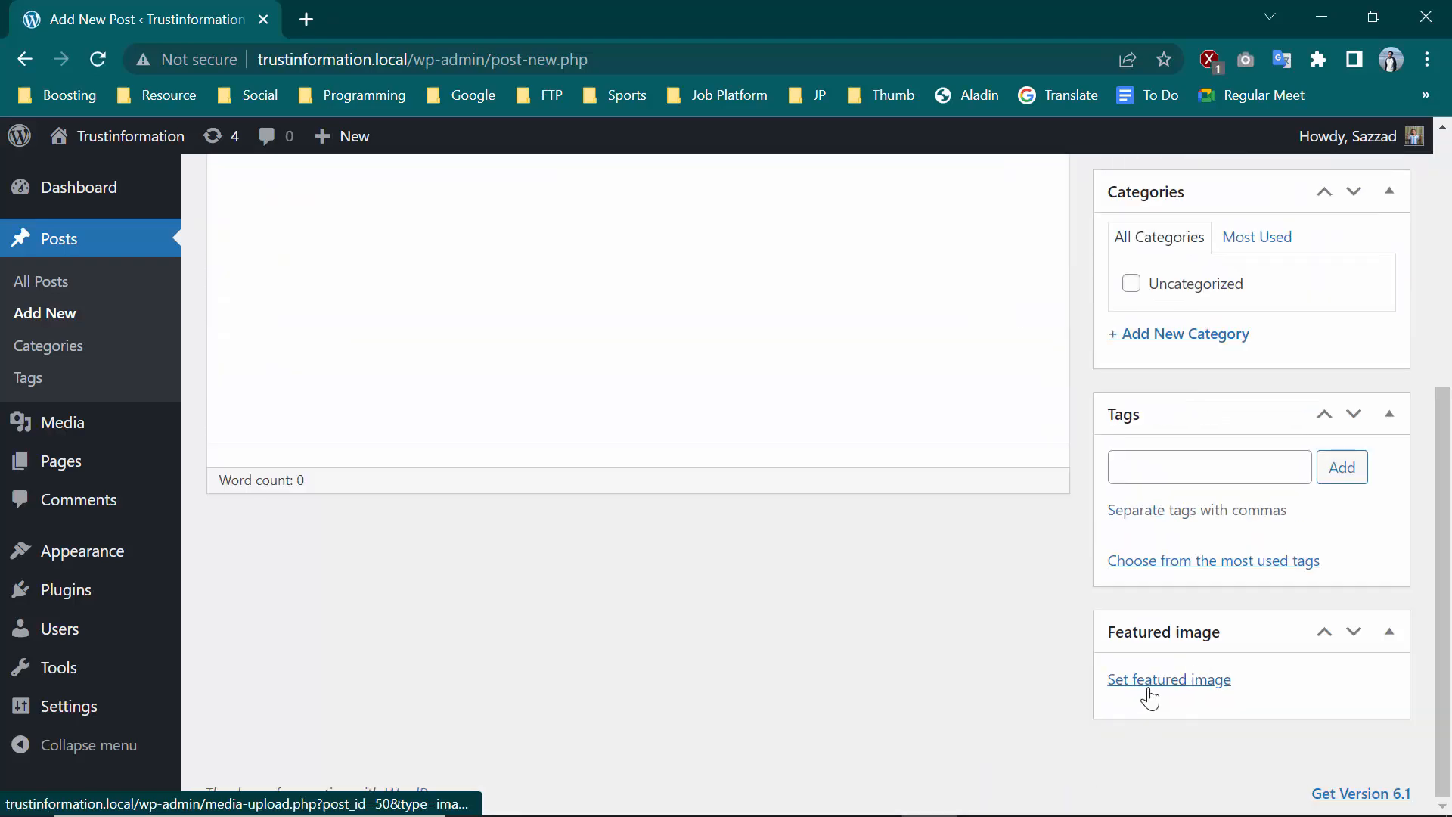
pyautogui.click(1168, 679)
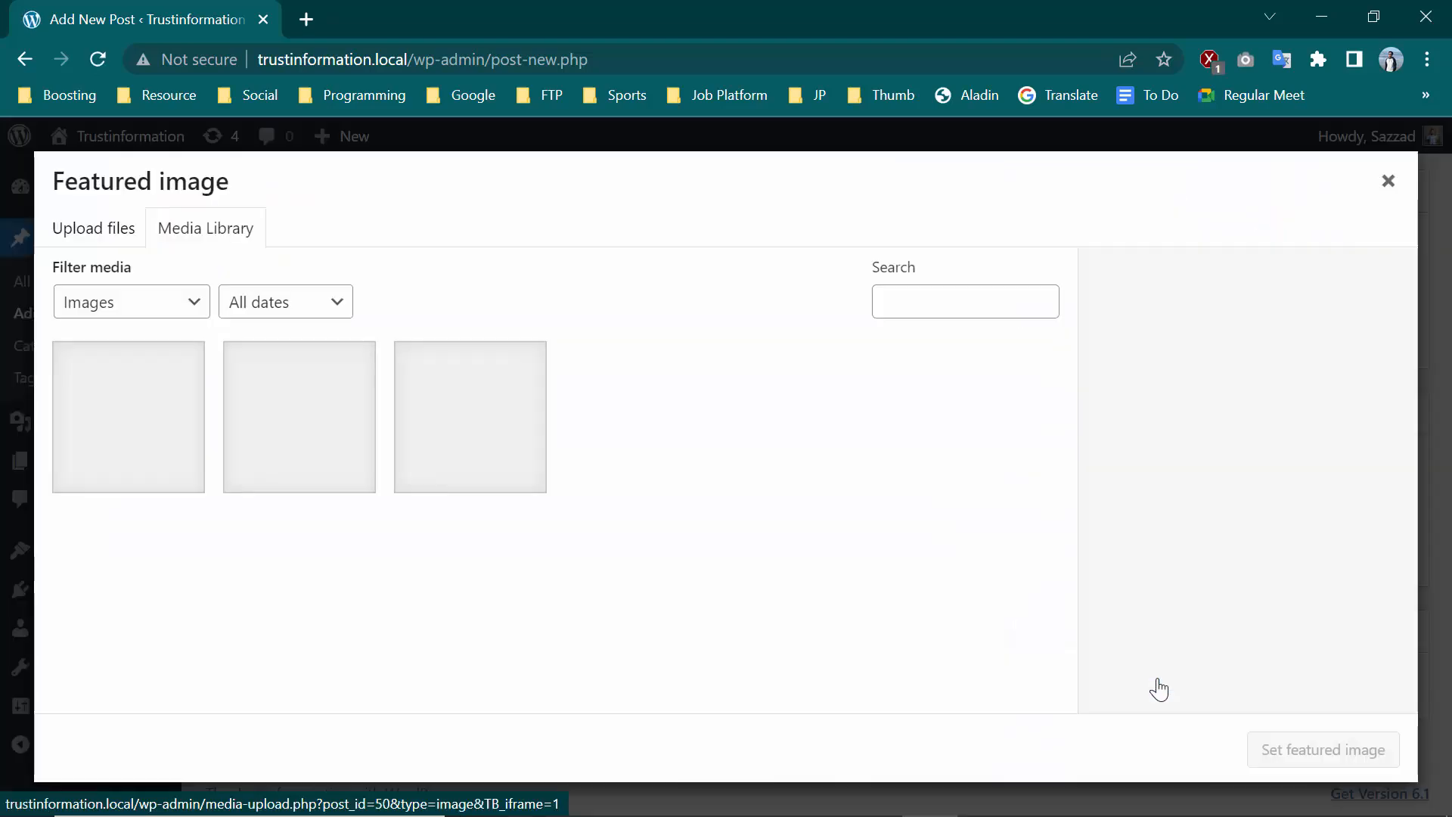
pyautogui.click(93, 227)
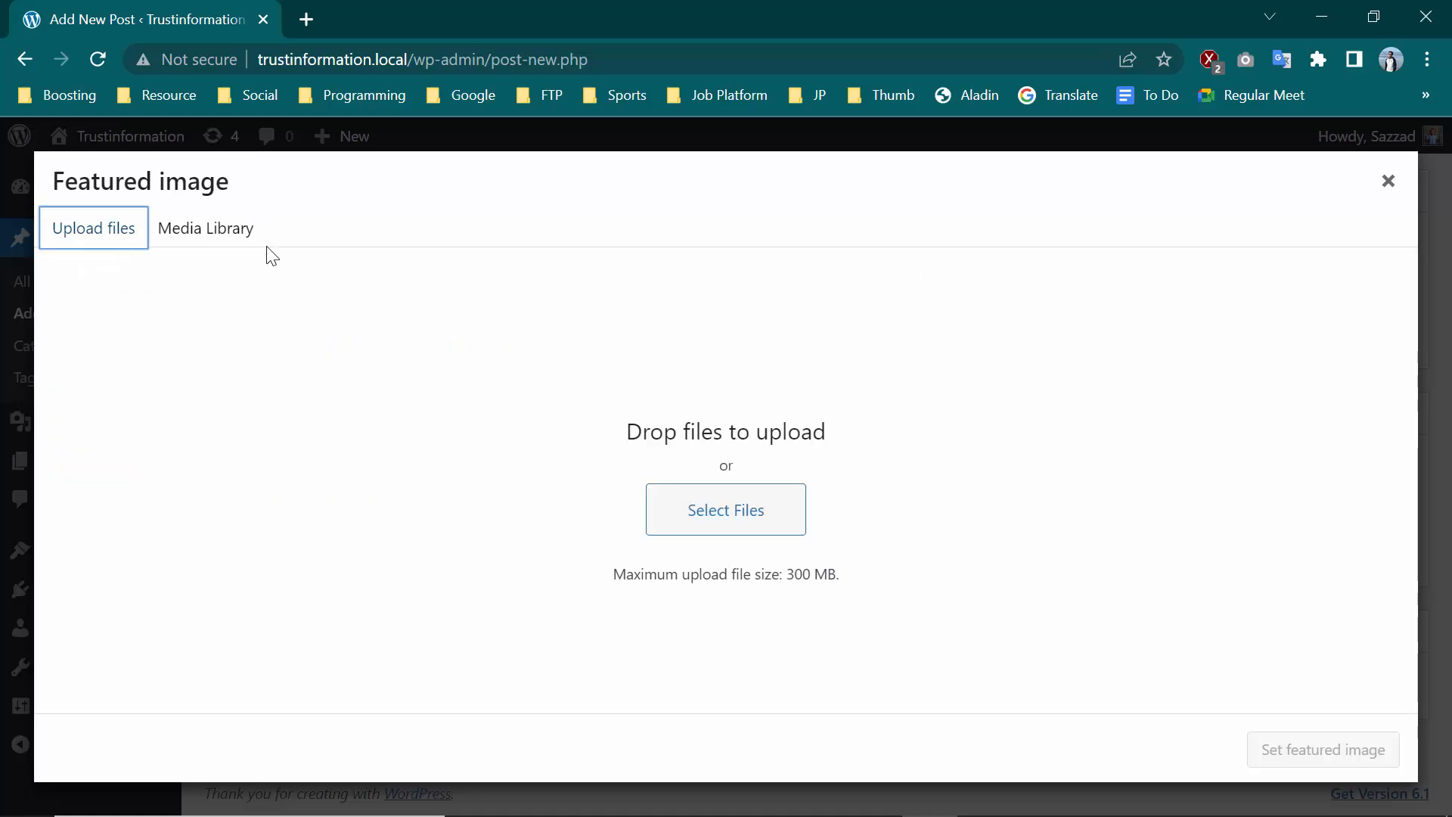
pyautogui.click(205, 228)
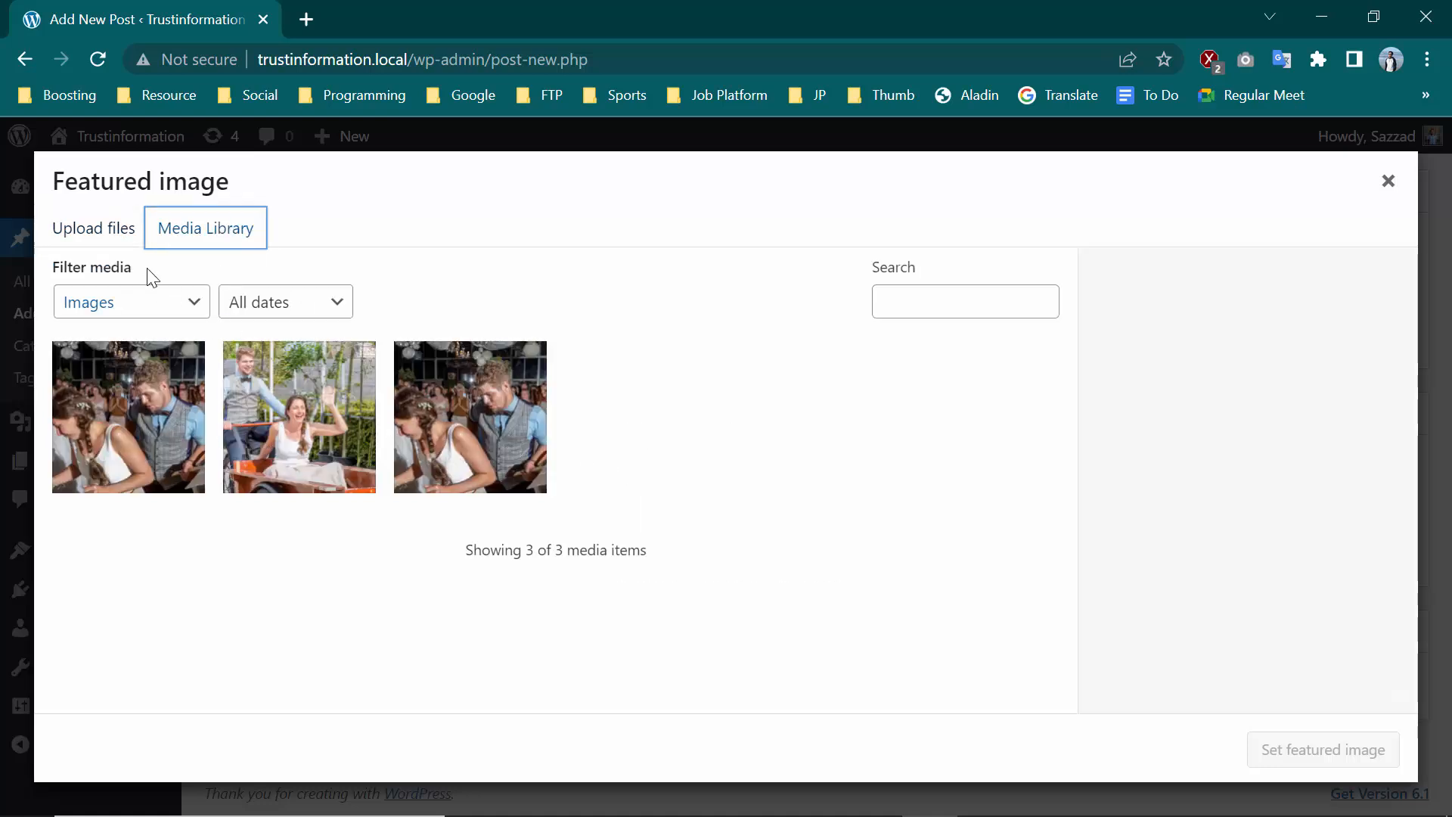
pyautogui.click(92, 227)
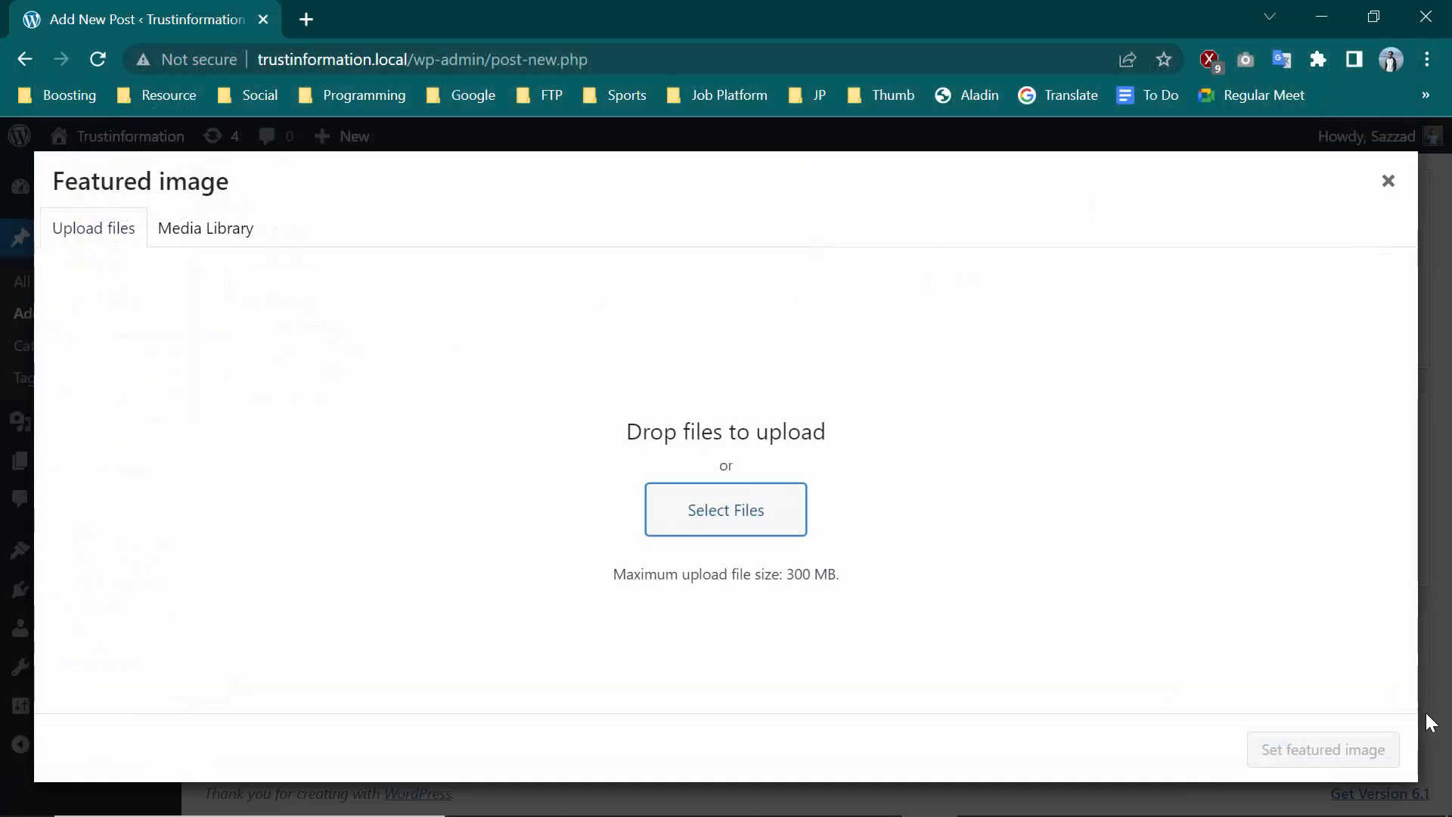
pyautogui.click(1389, 181)
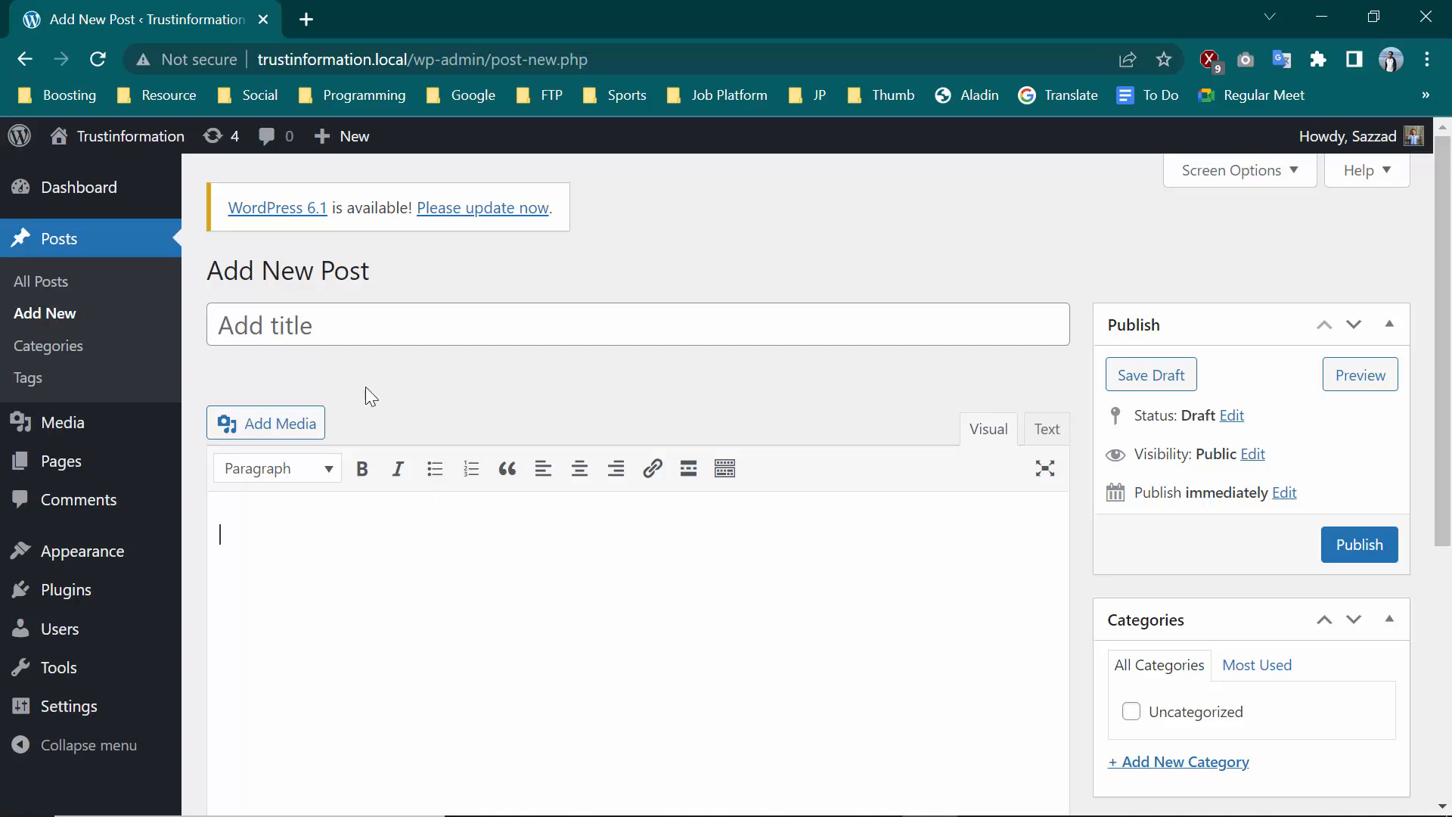
pyautogui.moveTo(325, 529)
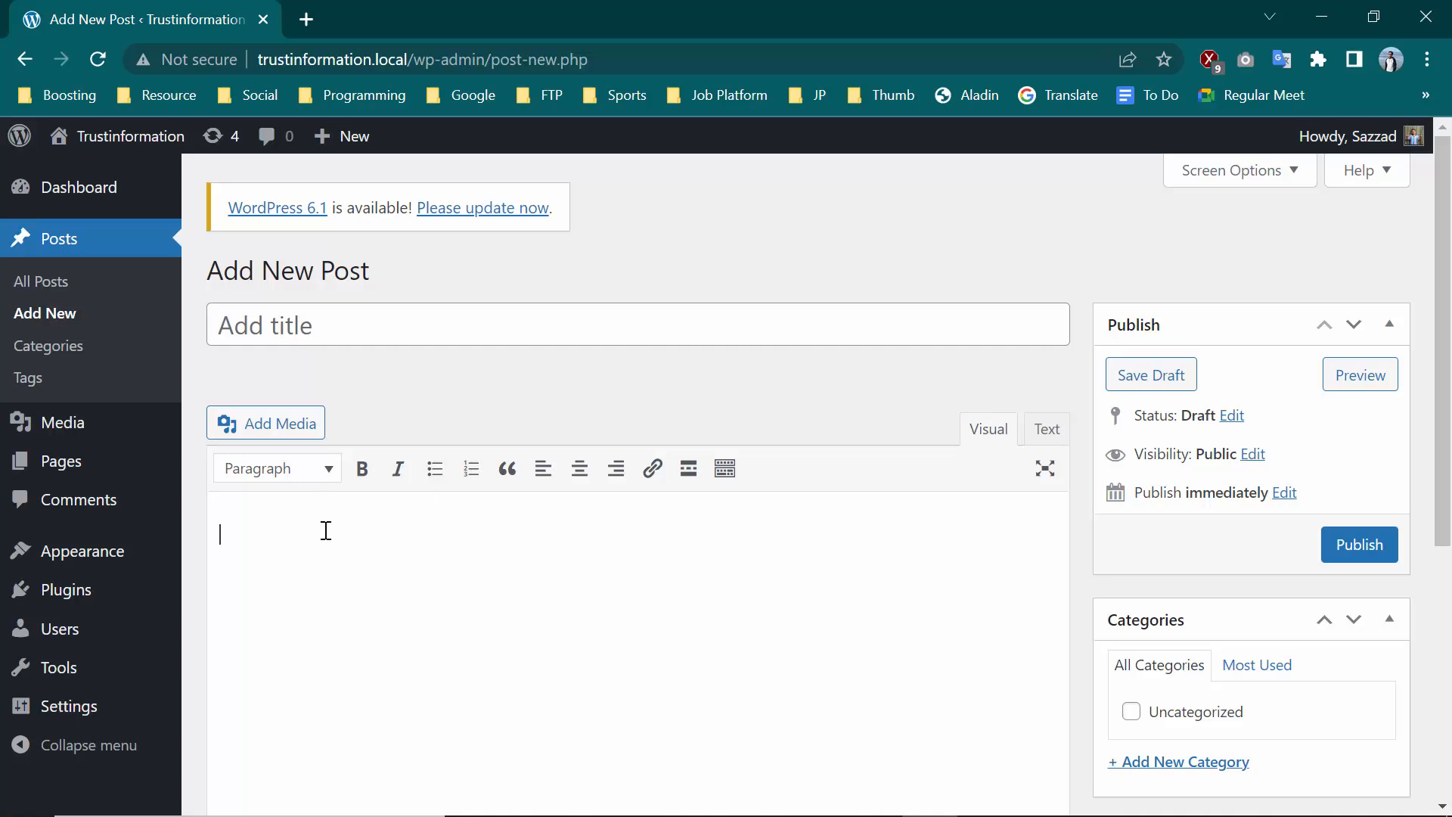